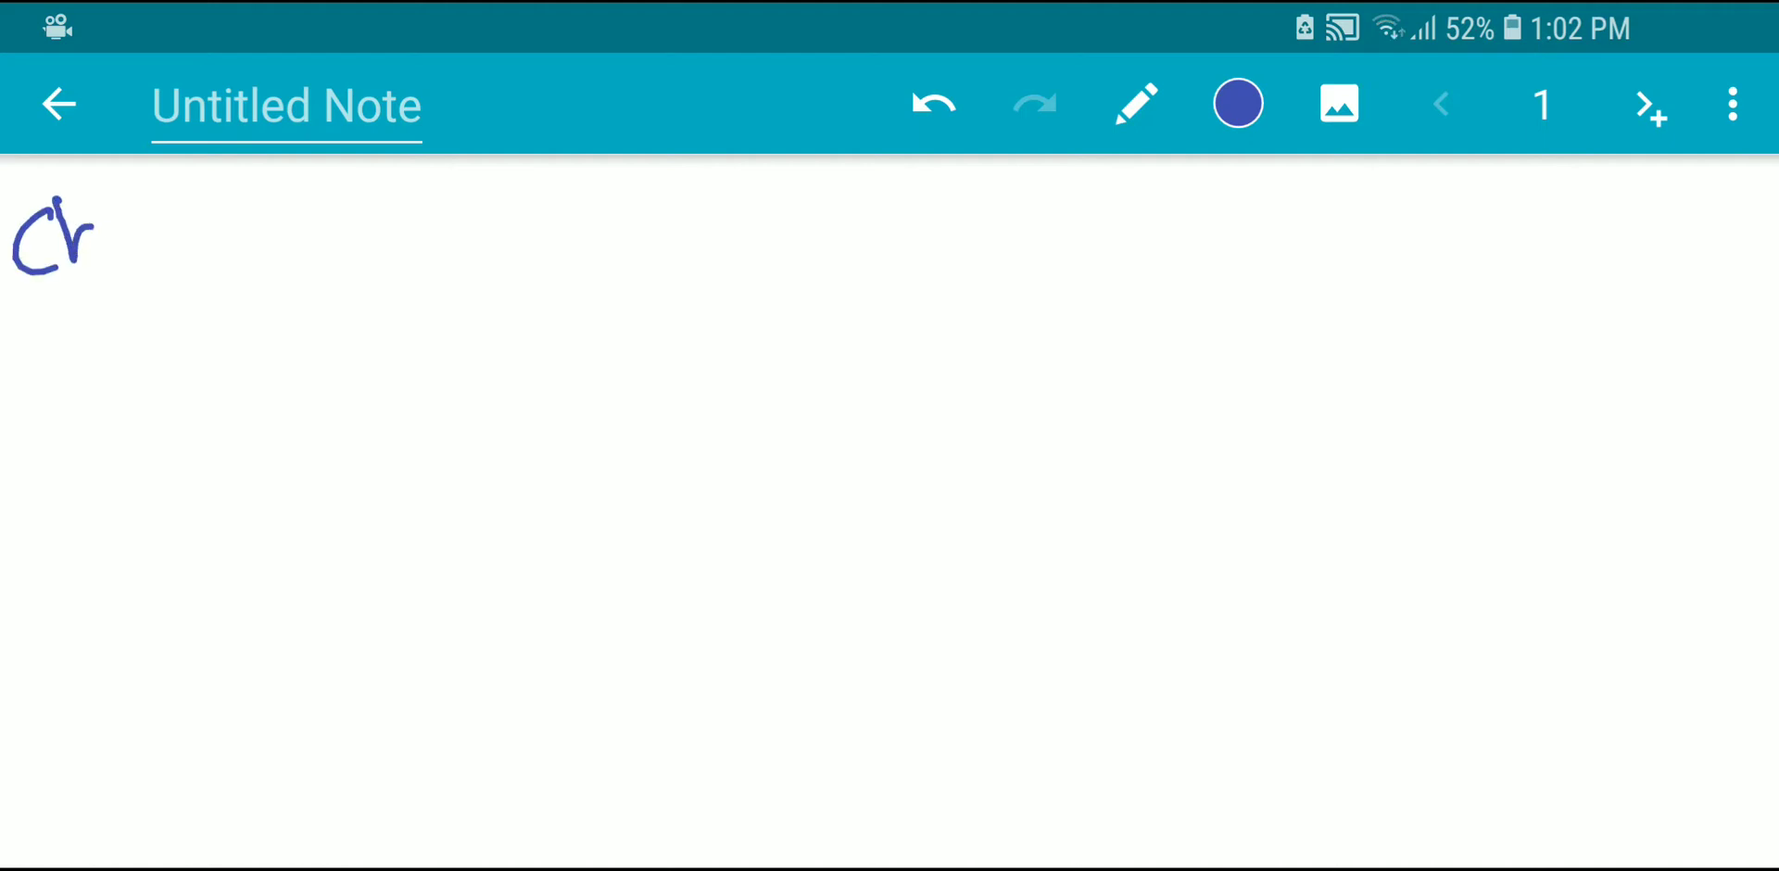
- Handwrite 'Chronic HTN' at the top left, then bracket and underline the title
left_click_drag(91, 226, 317, 204)
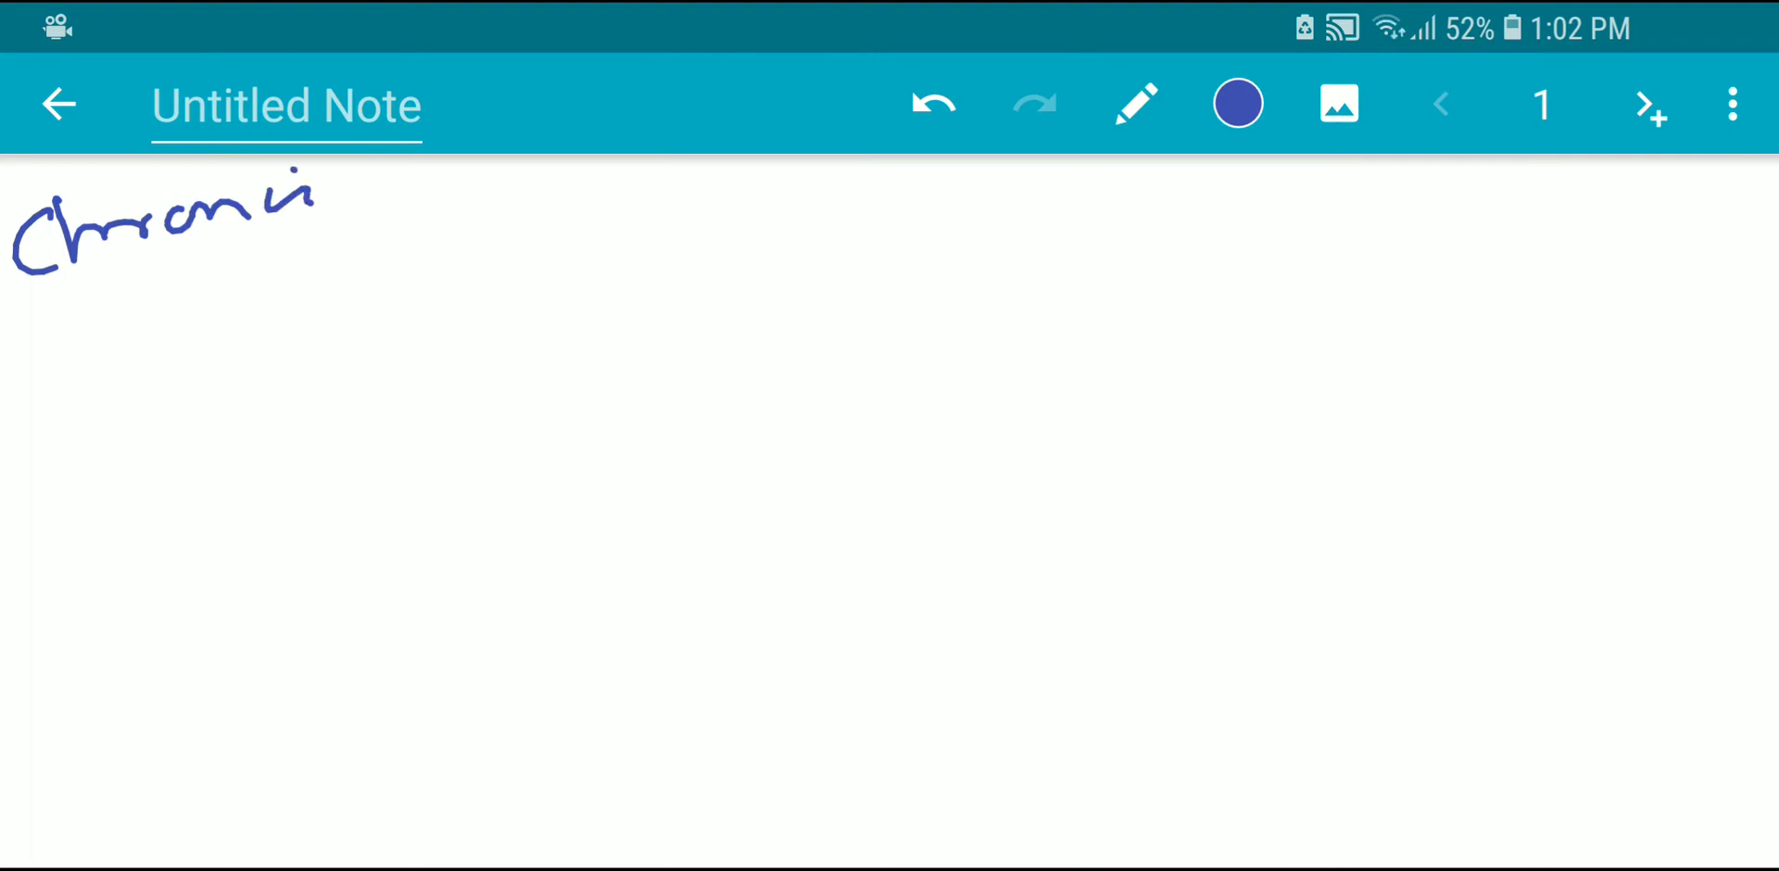
left_click_drag(80, 284, 272, 284)
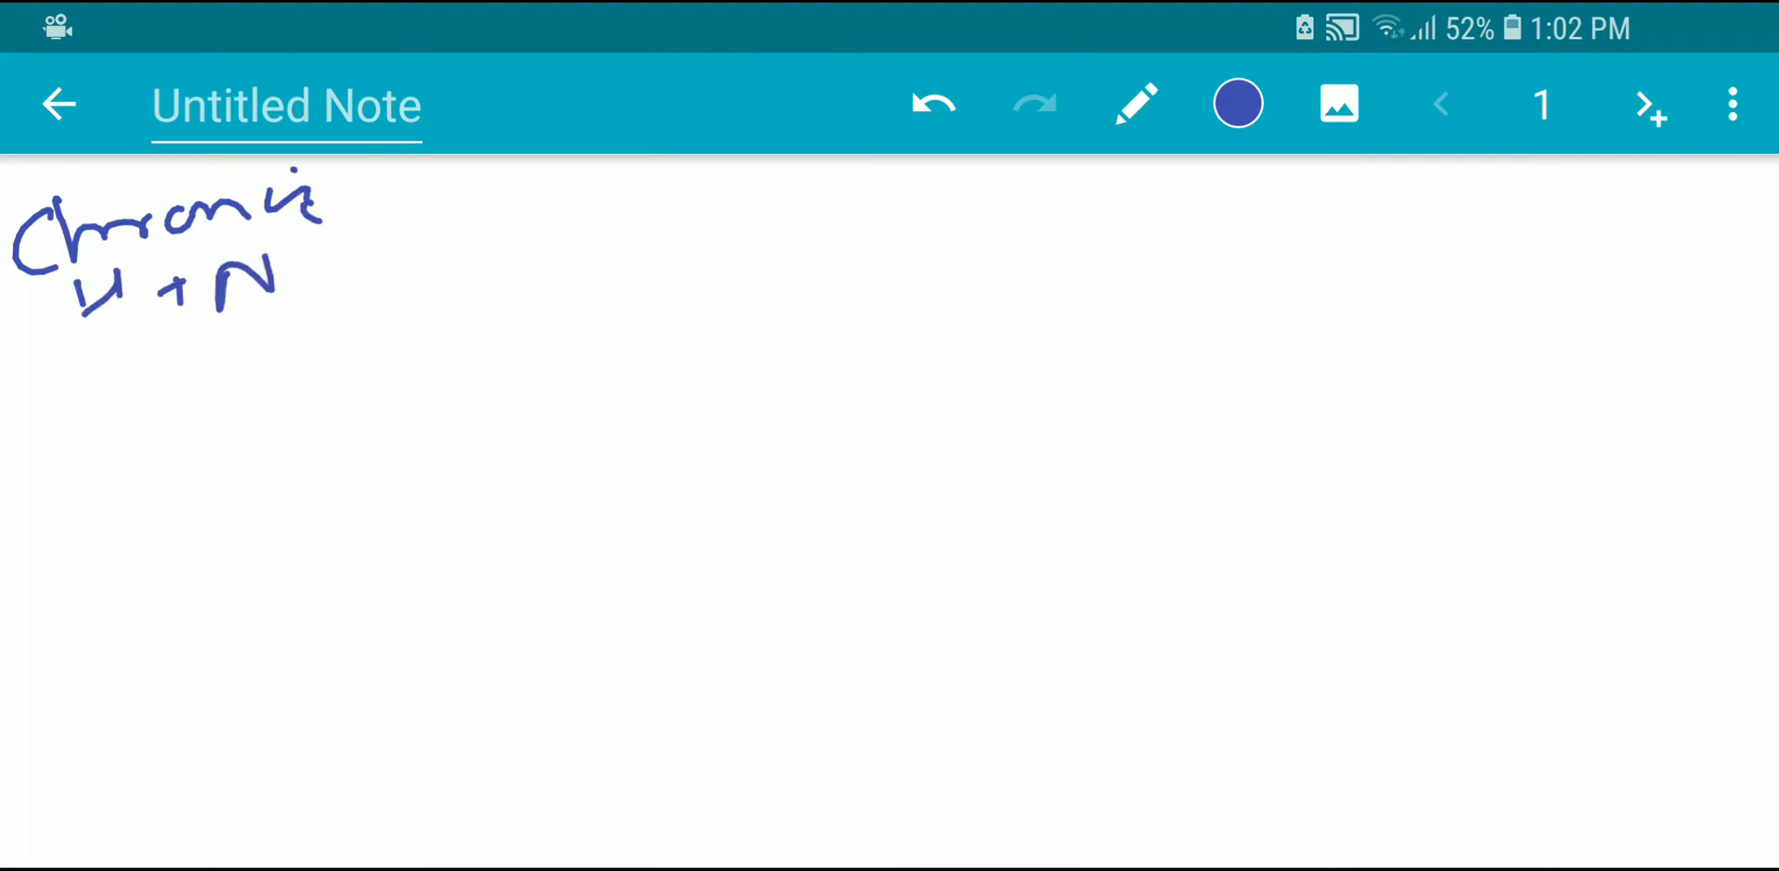
left_click_drag(74, 361, 245, 357)
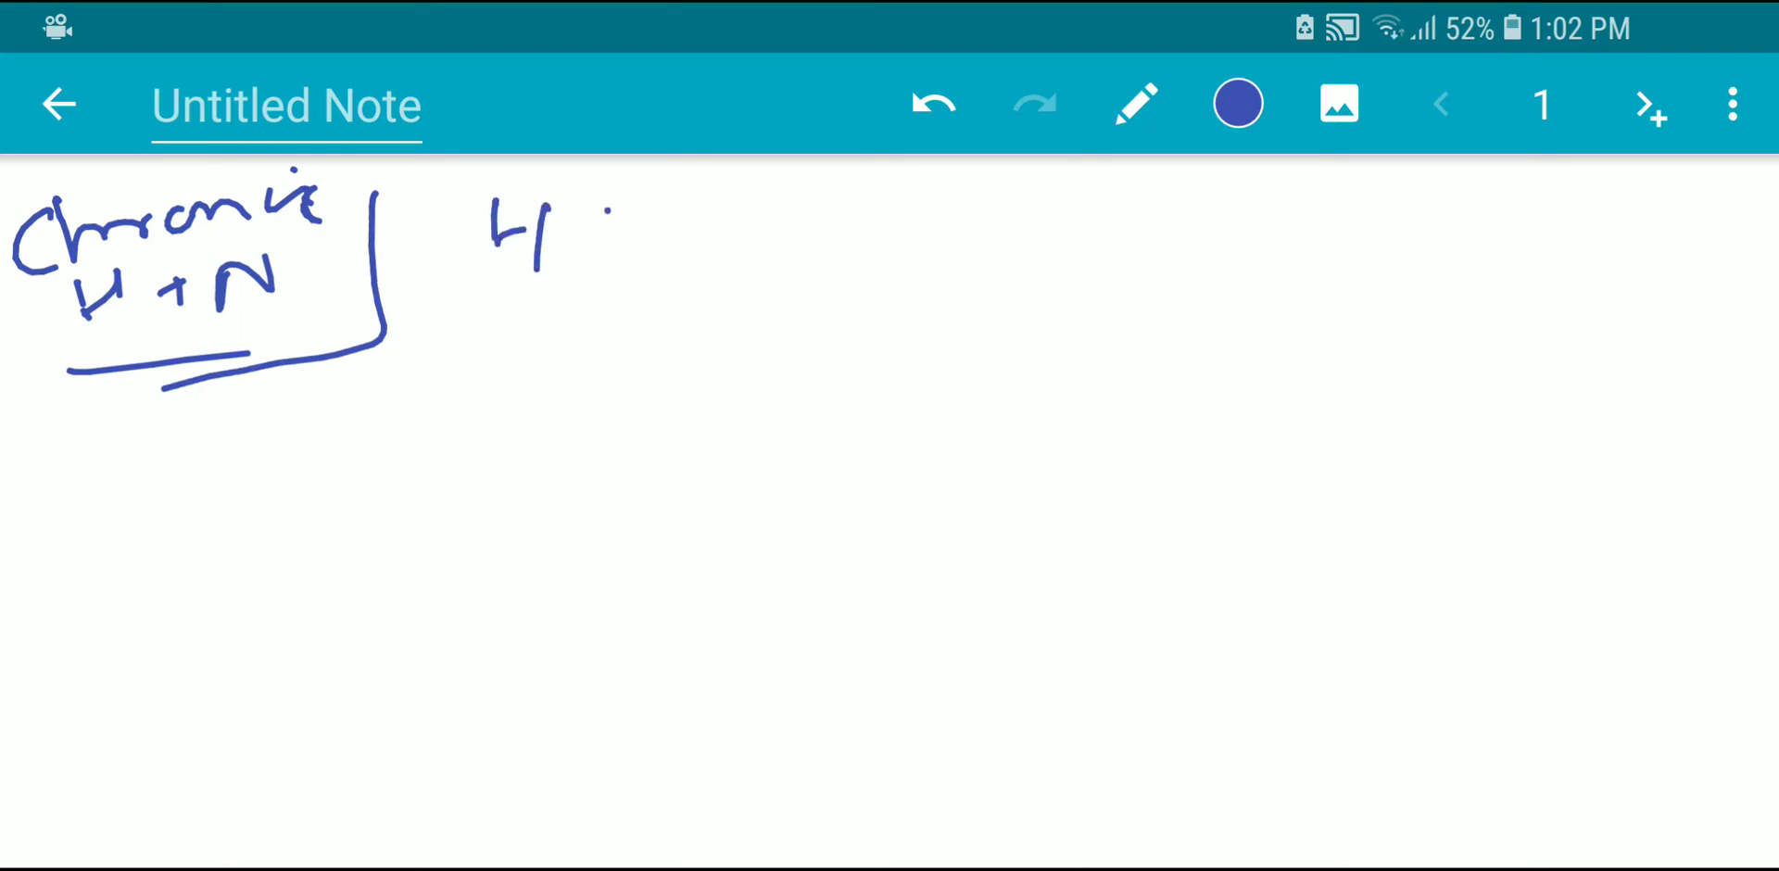
left_click_drag(601, 226, 1068, 239)
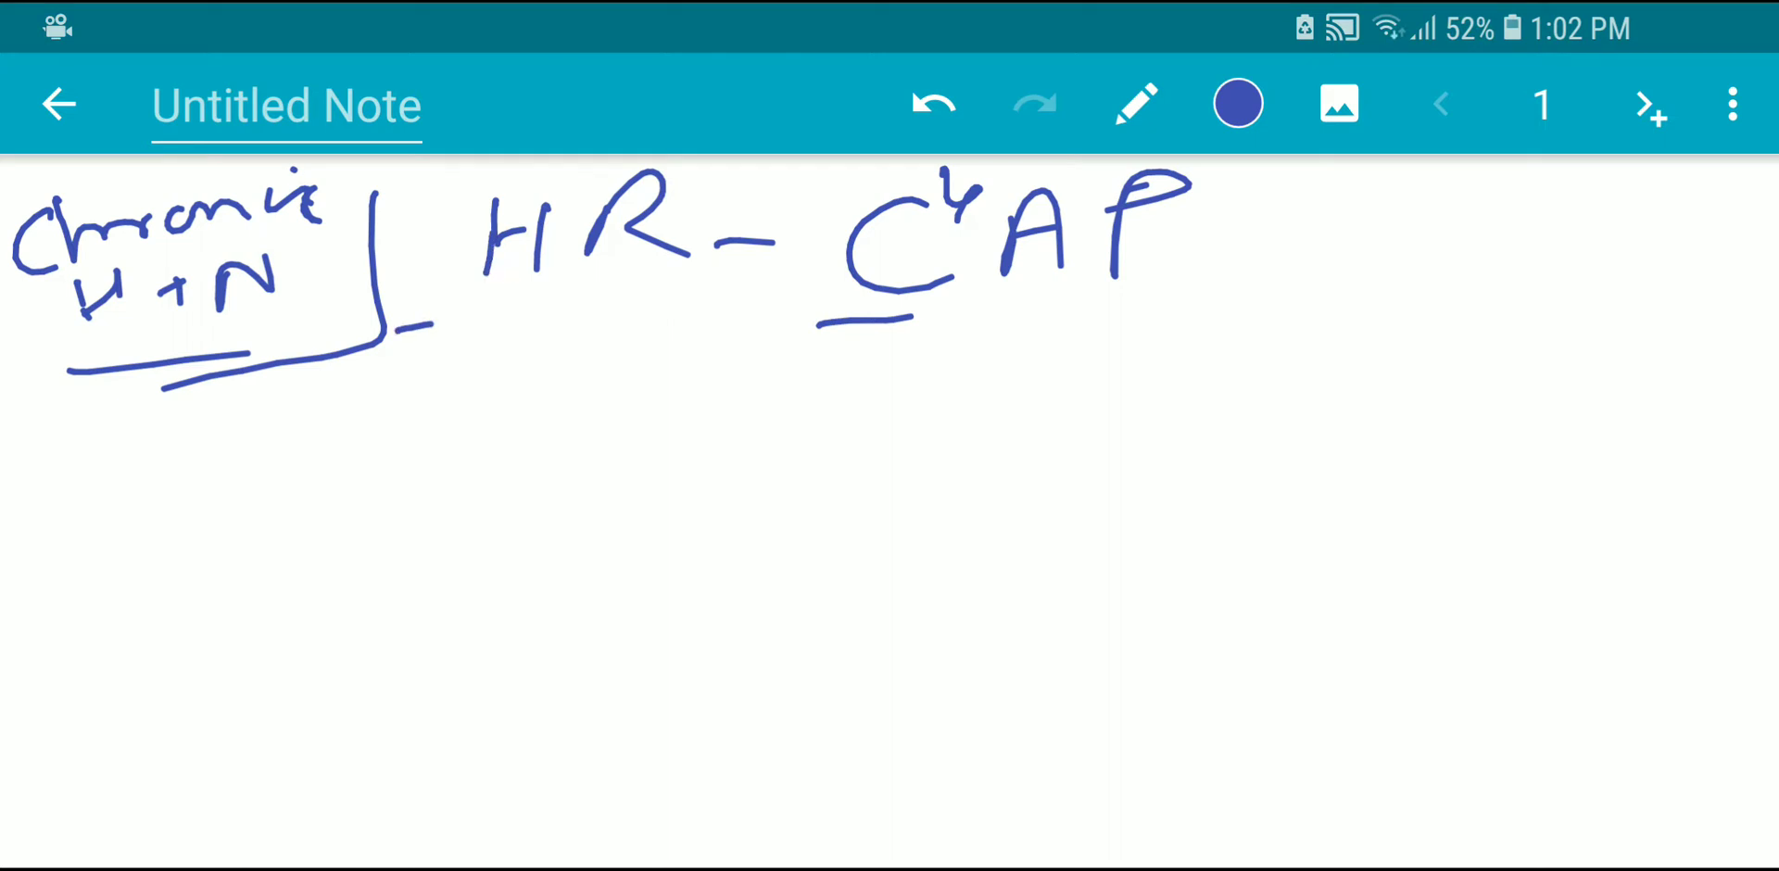
- Write and underline 'HR-C4AP', then draw an arrow from H to the first cause with bracketed notes
left_click_drag(385, 432, 1316, 295)
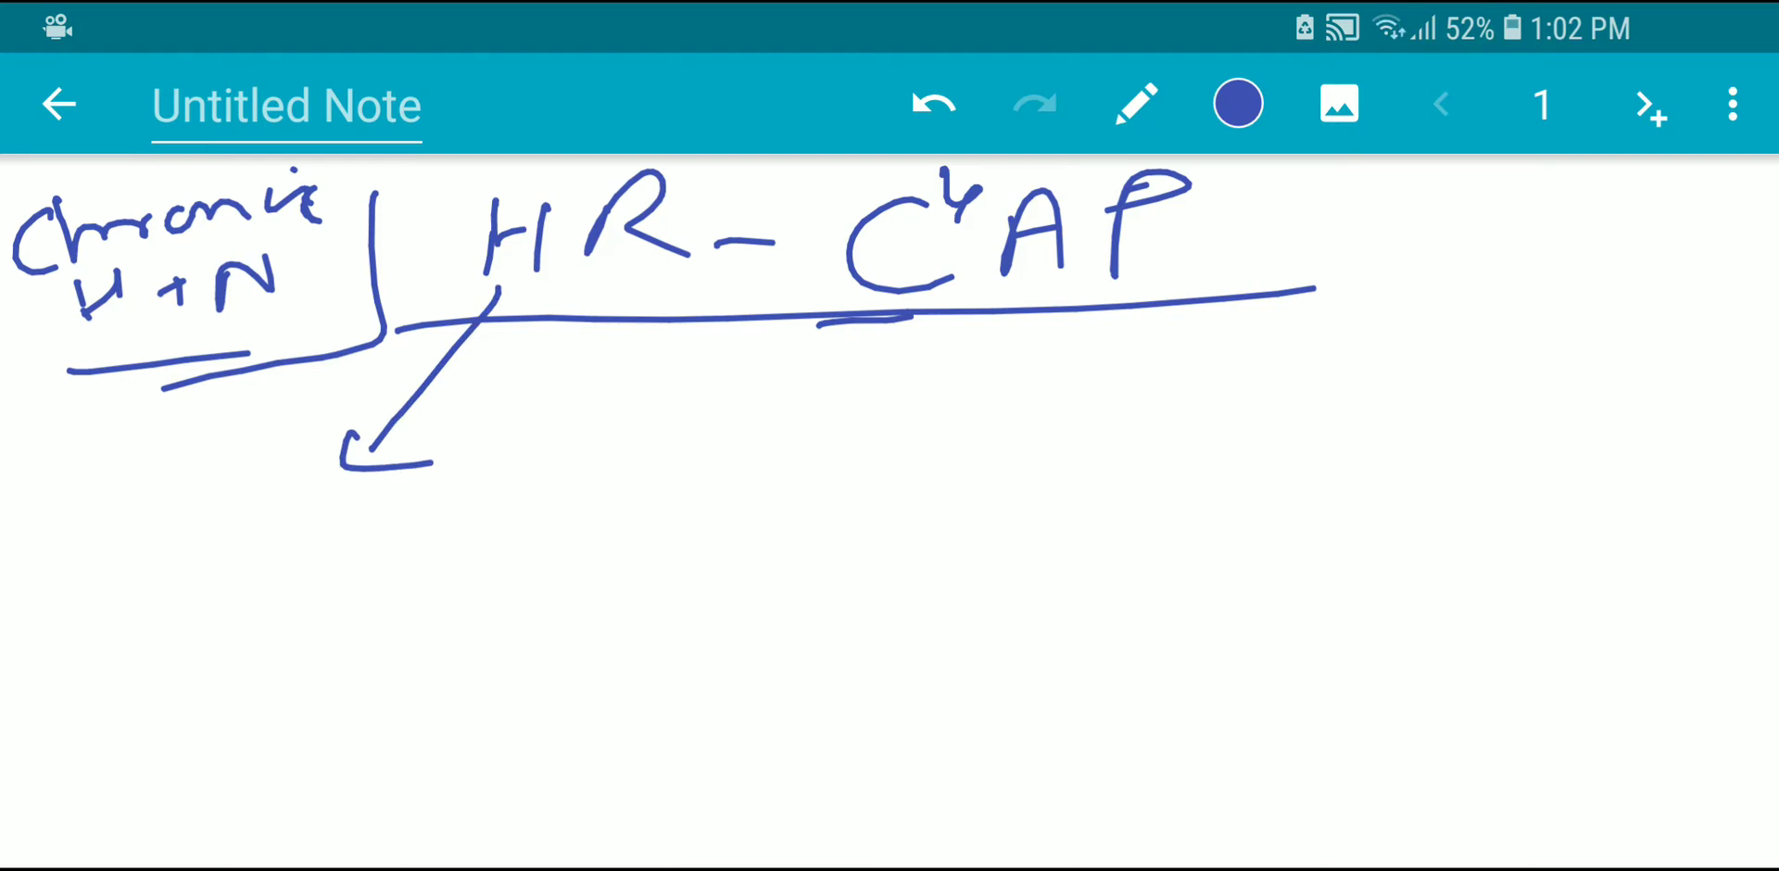
left_click_drag(97, 498, 199, 556)
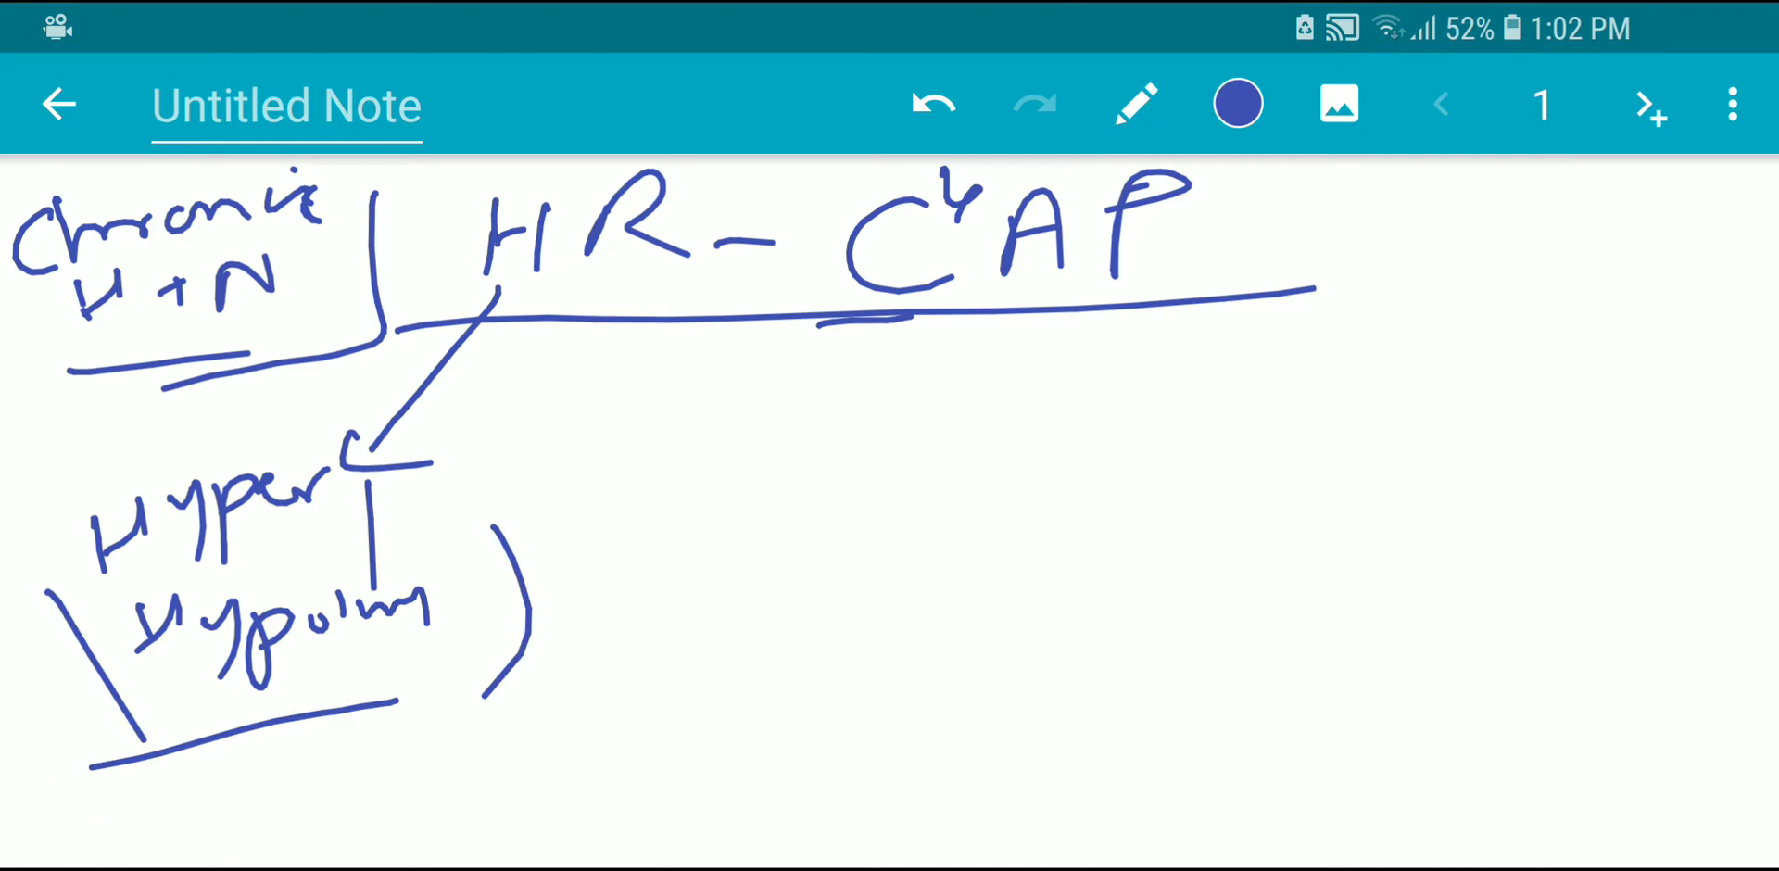
left_click_drag(897, 386, 897, 589)
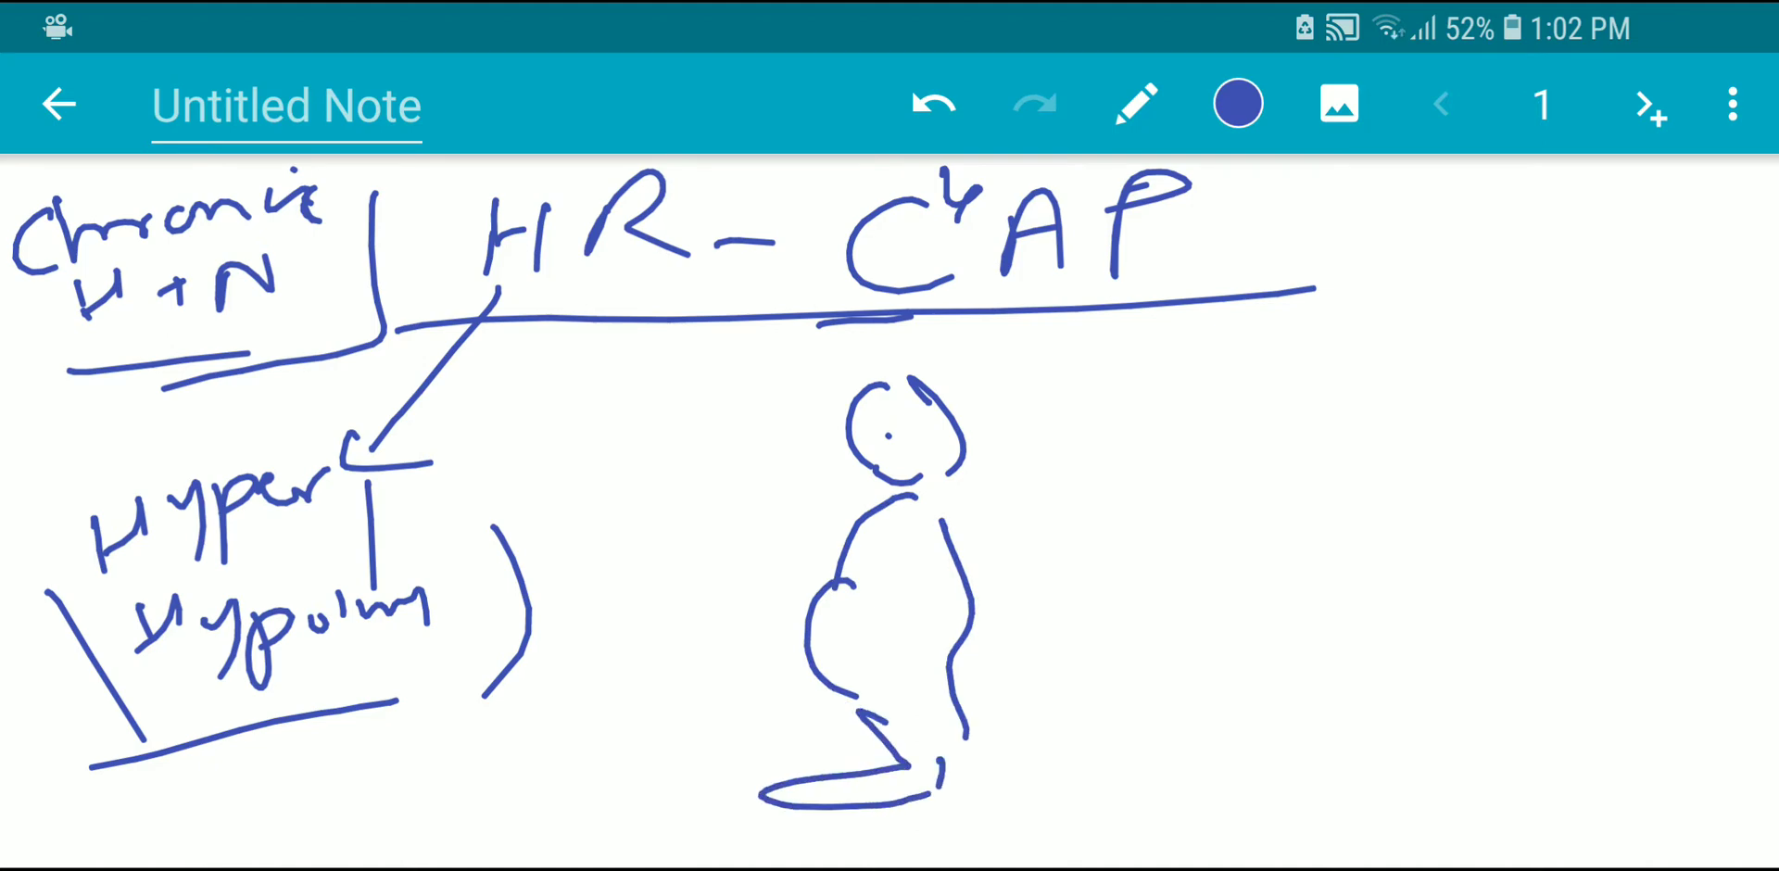
- Sketch a person figure with handwritten notes and a gauge drawing beside the branch
left_click_drag(999, 579, 1271, 590)
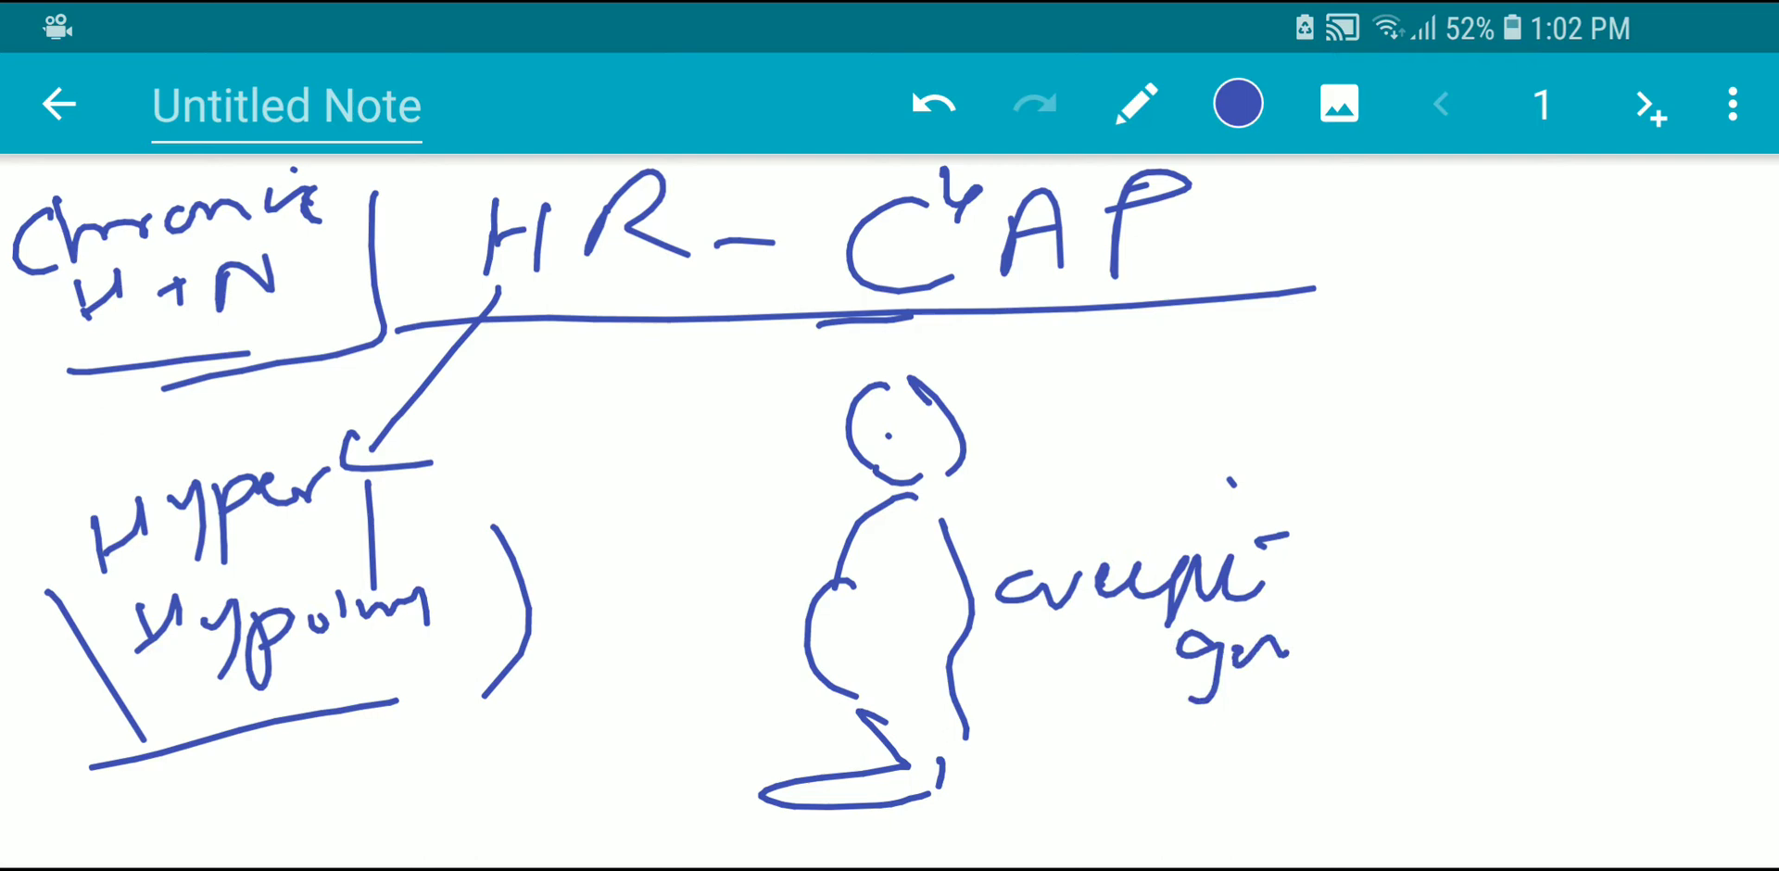
left_click_drag(1481, 328, 1498, 601)
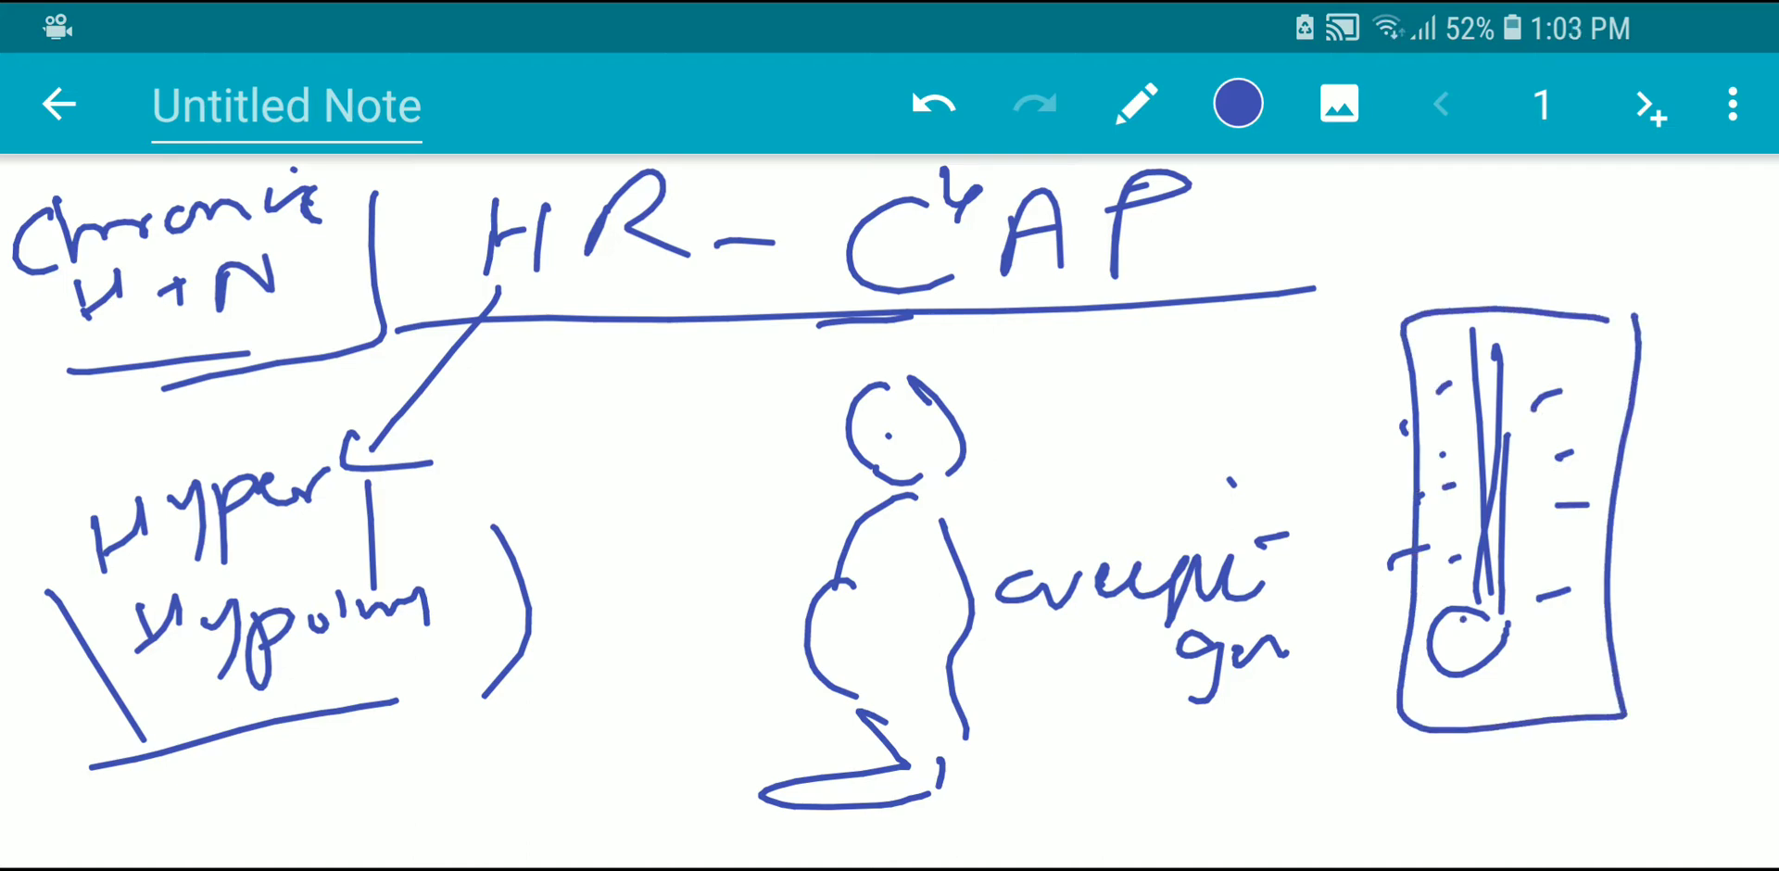
left_click_drag(108, 562, 465, 556)
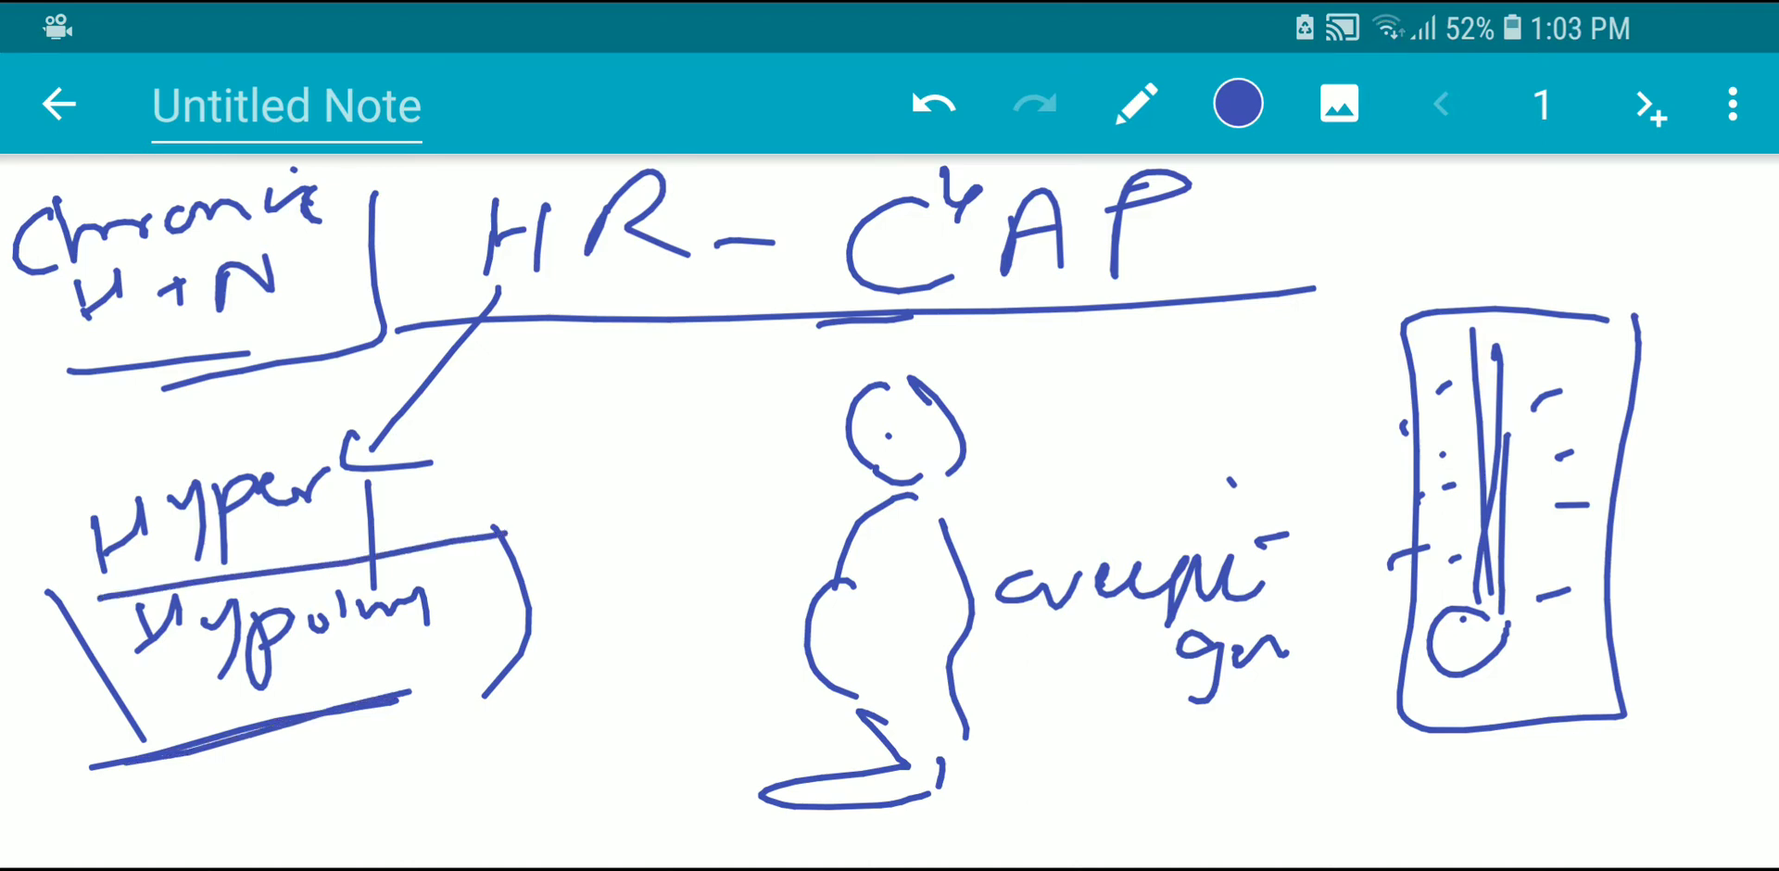
- Erase the first cause branch with the eraser, then return to the pen
left_click(1138, 102)
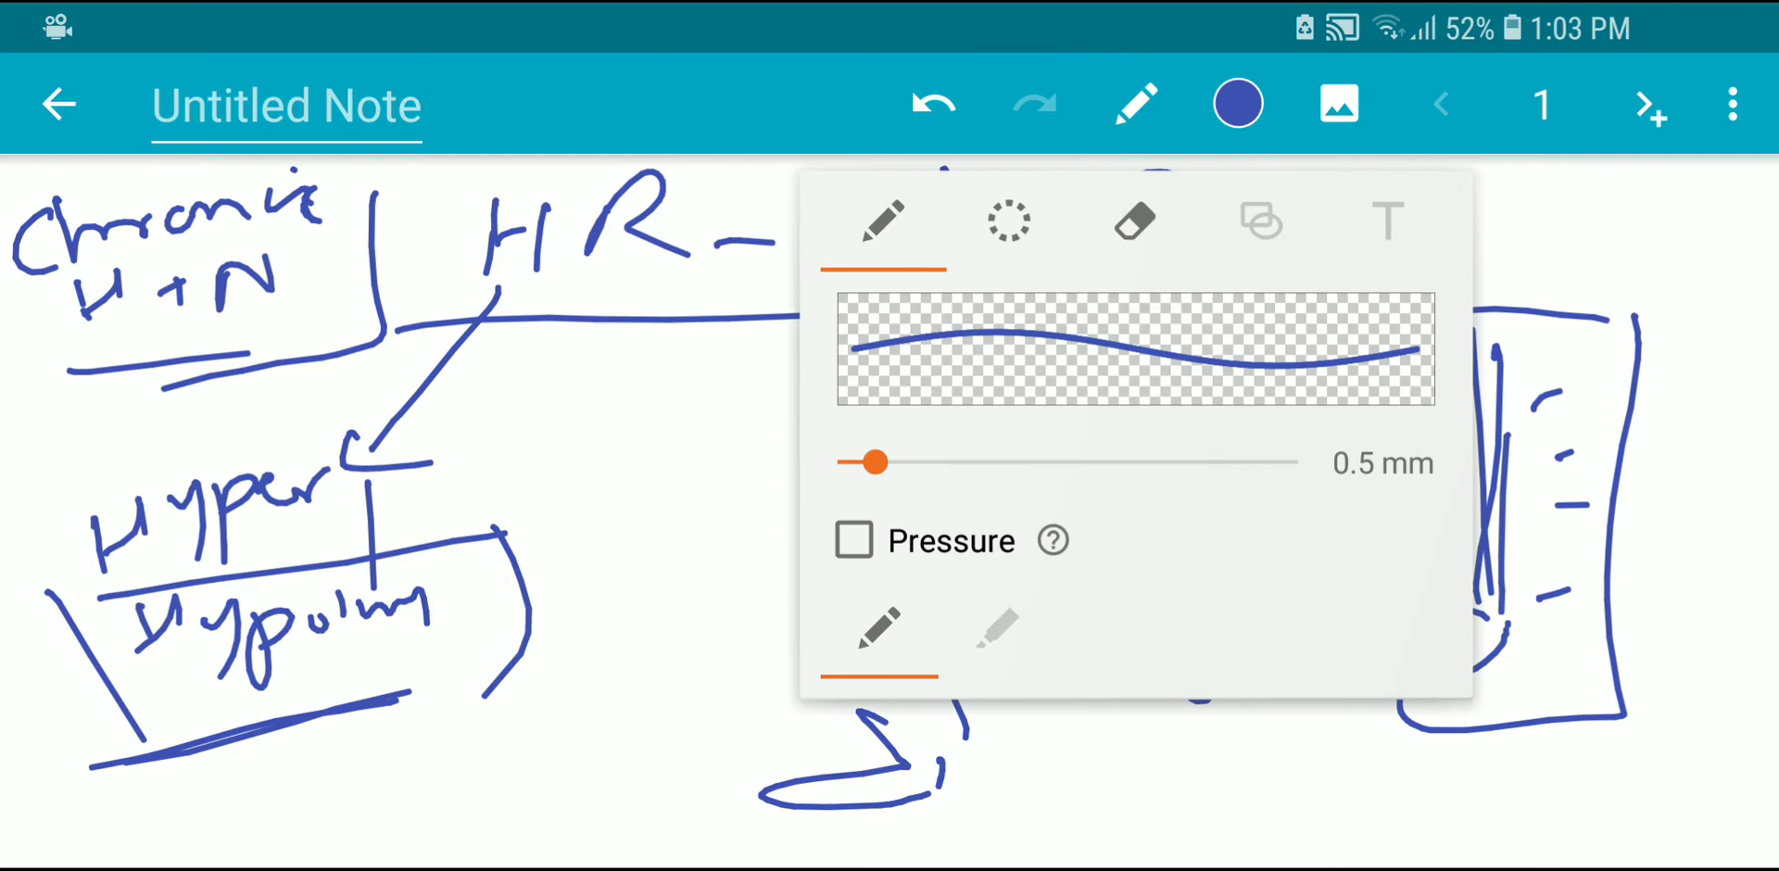
left_click(1134, 102)
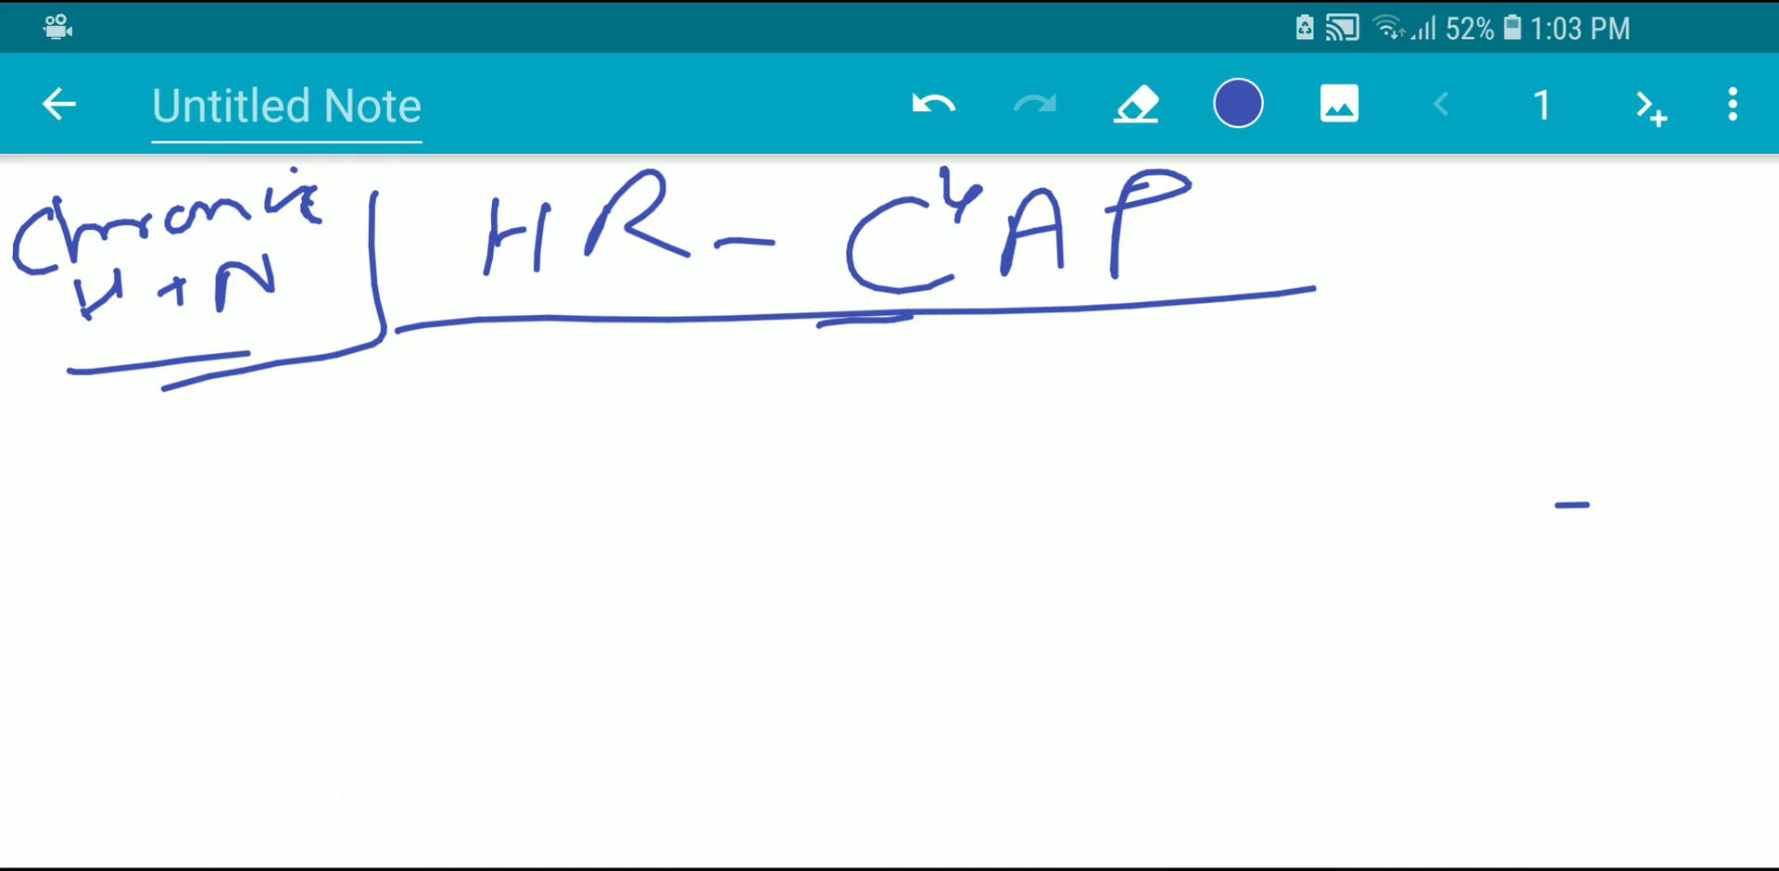
left_click(1134, 102)
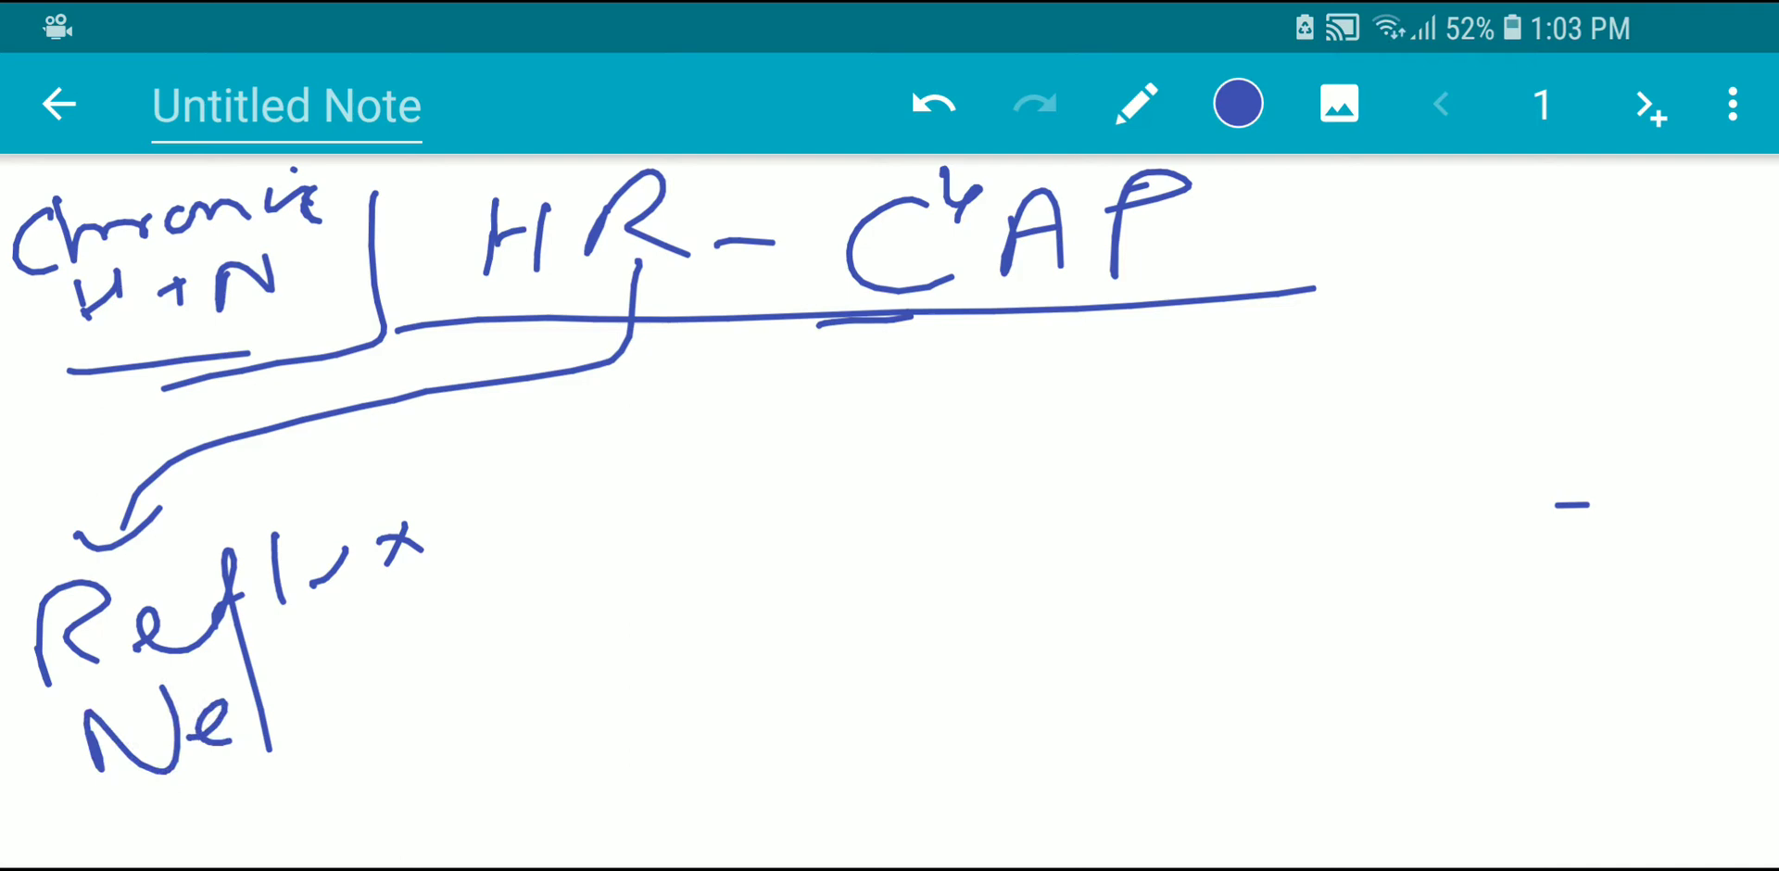
- Draw the Reflux Nephropathy branch from R with a kidney sketch, then erase it
left_click_drag(289, 669, 317, 782)
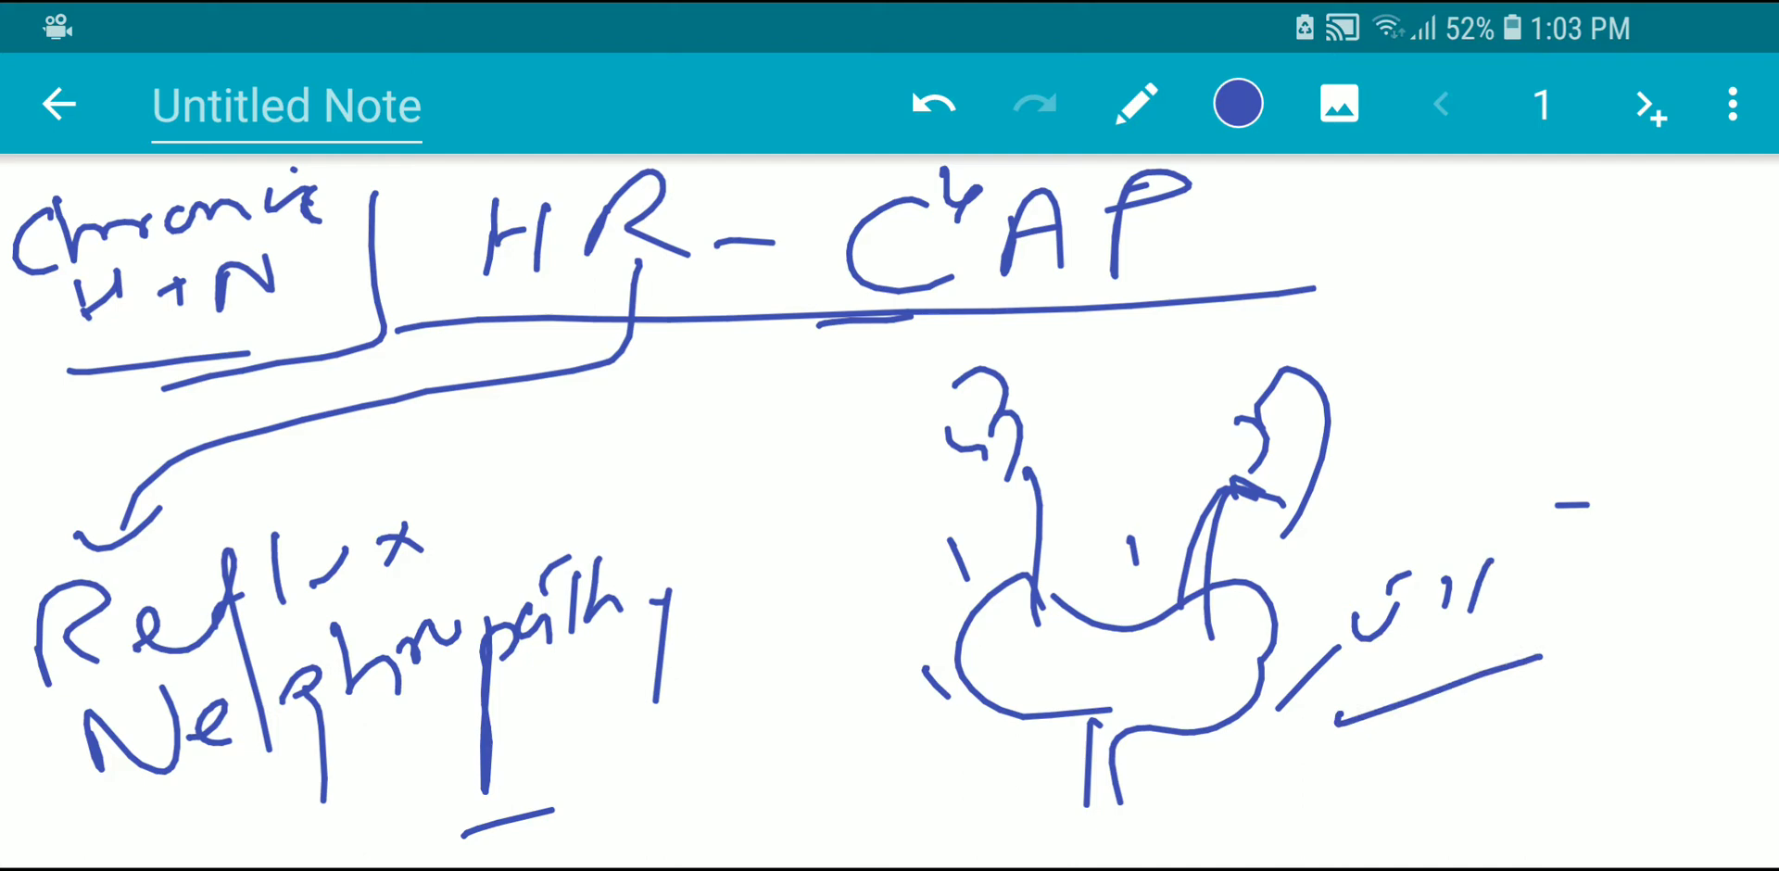
left_click(1236, 102)
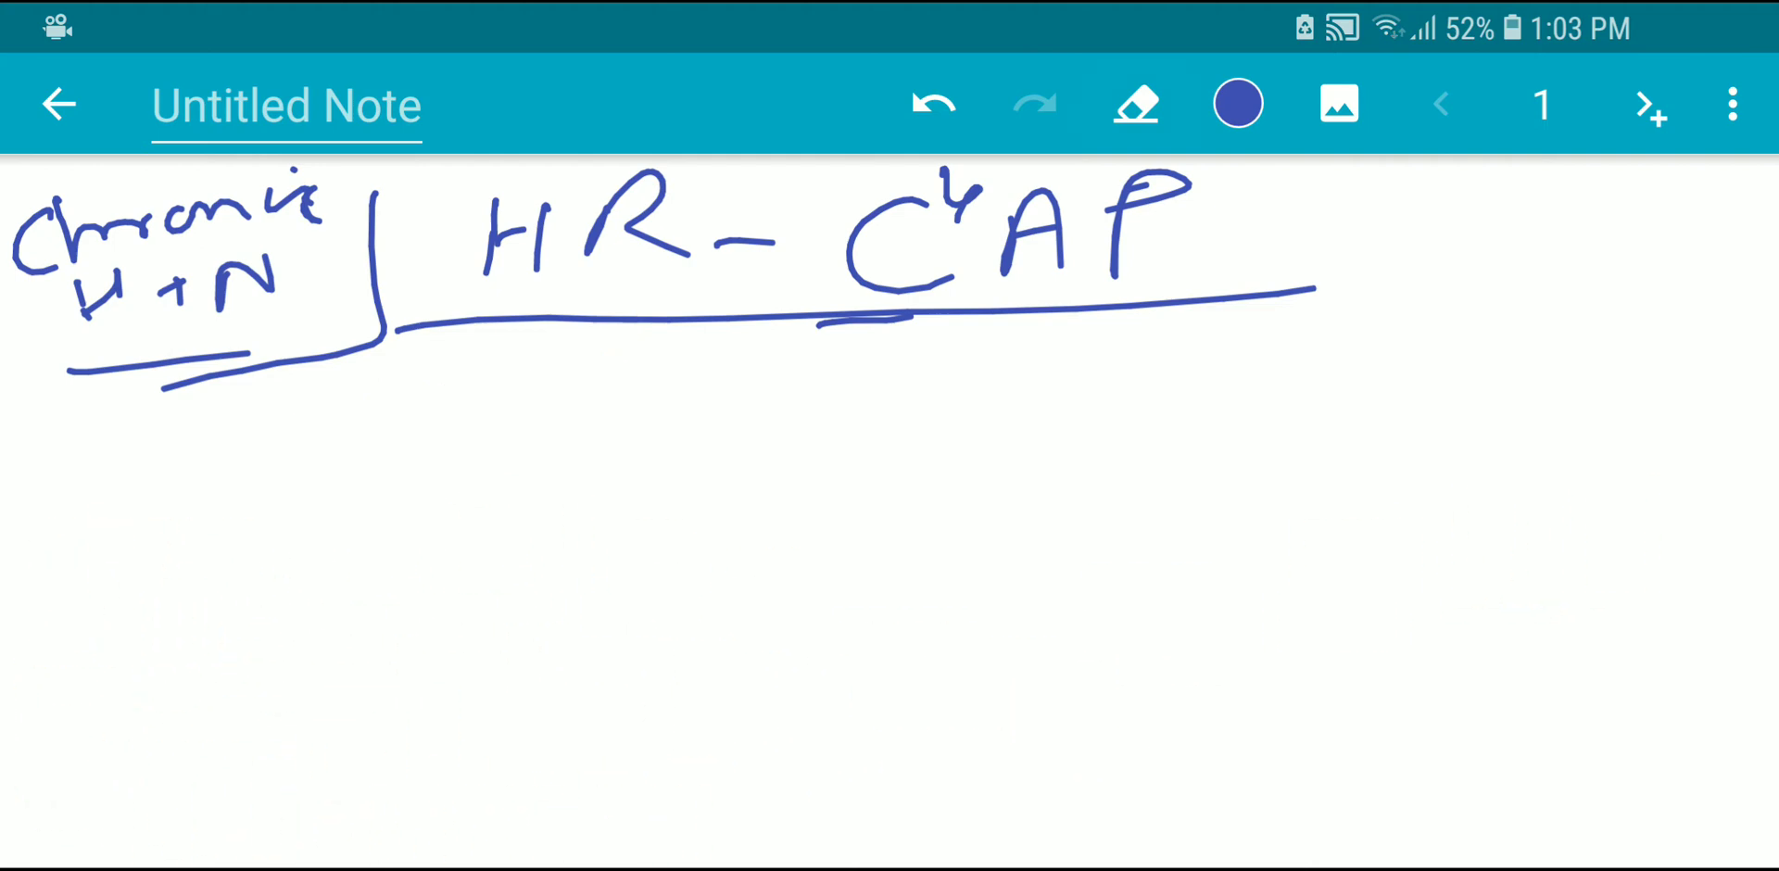
- Draw a branch line from C4 and write Conn's syndrome under it
left_click(1134, 102)
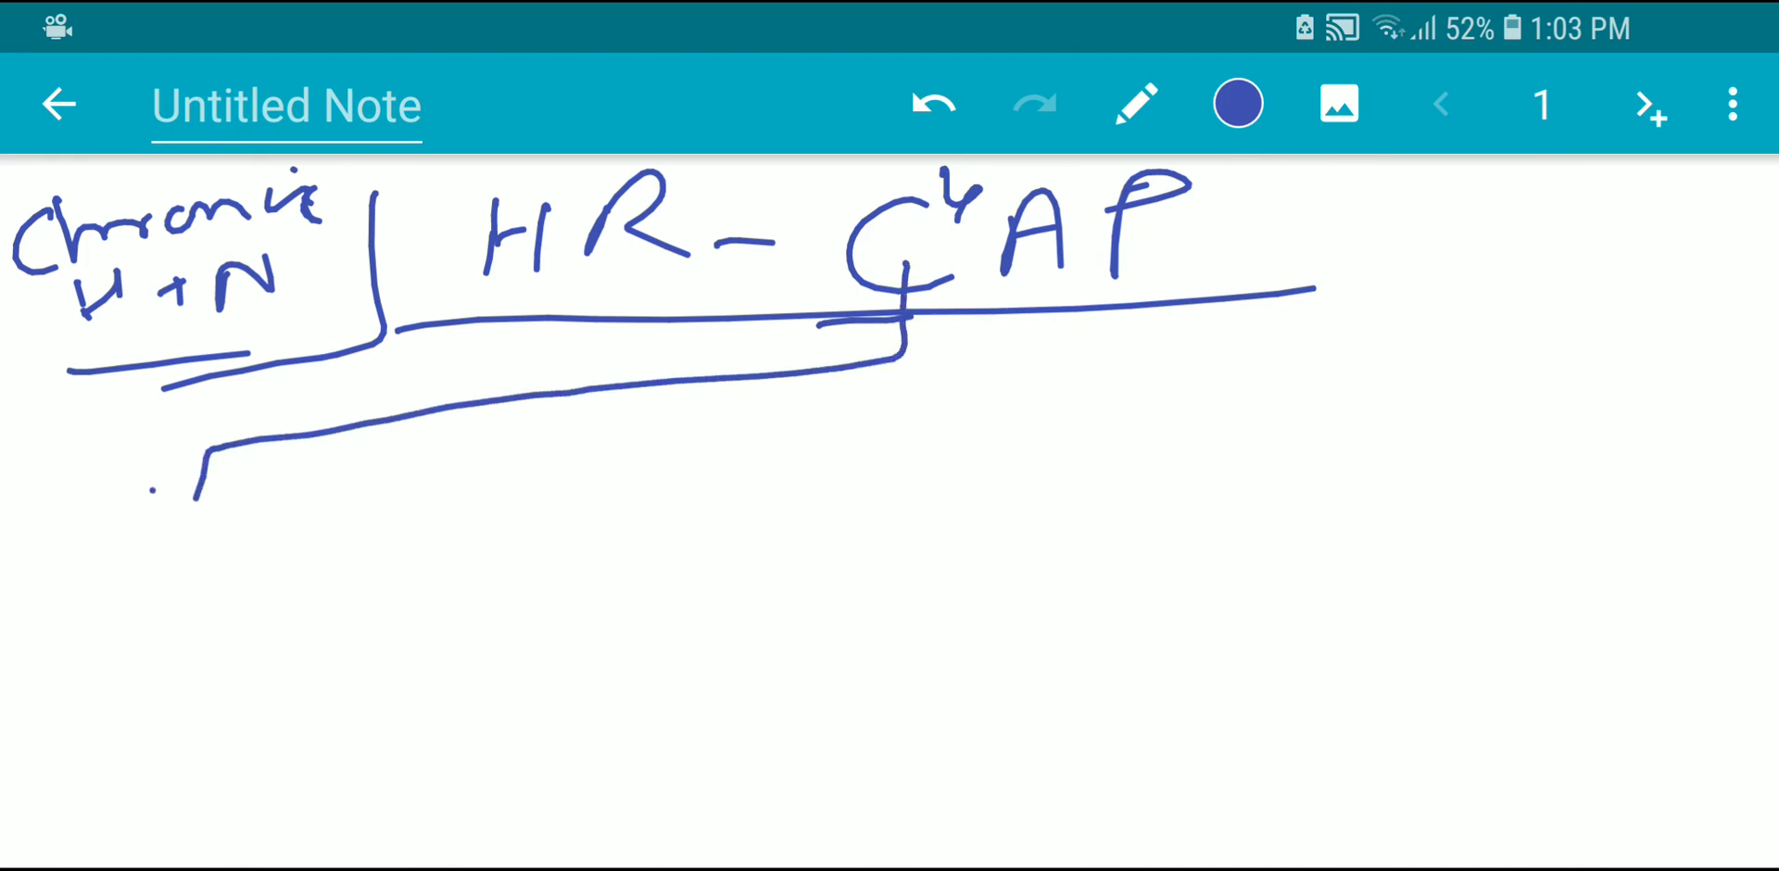
left_click_drag(204, 454, 198, 556)
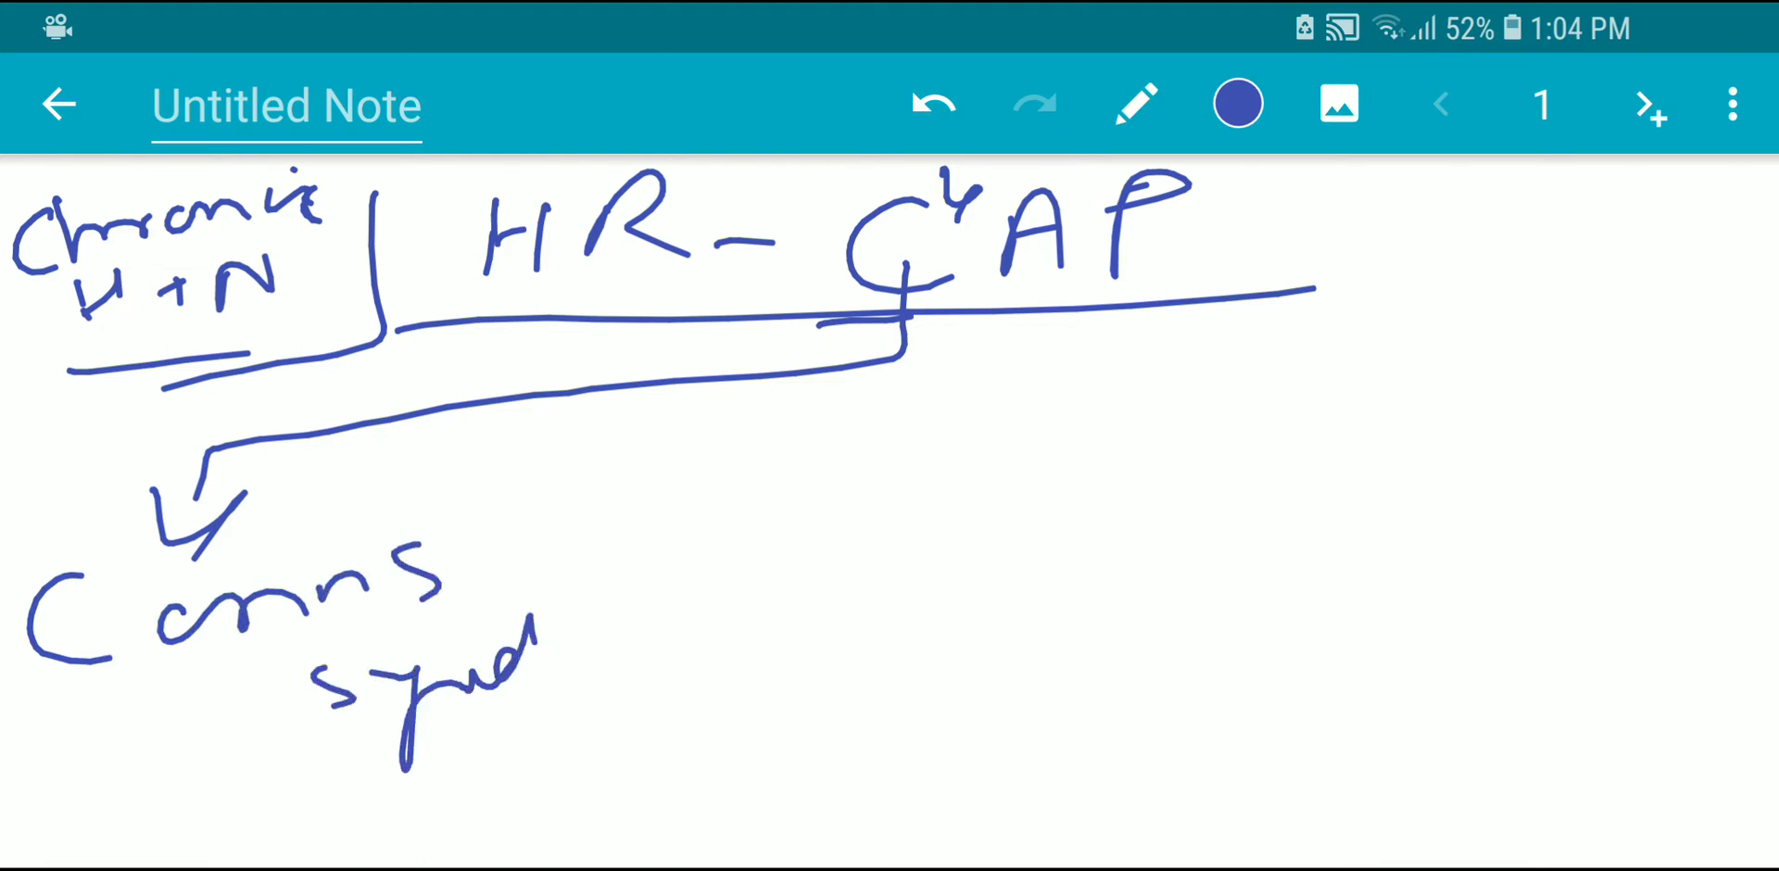
left_click_drag(873, 363, 726, 611)
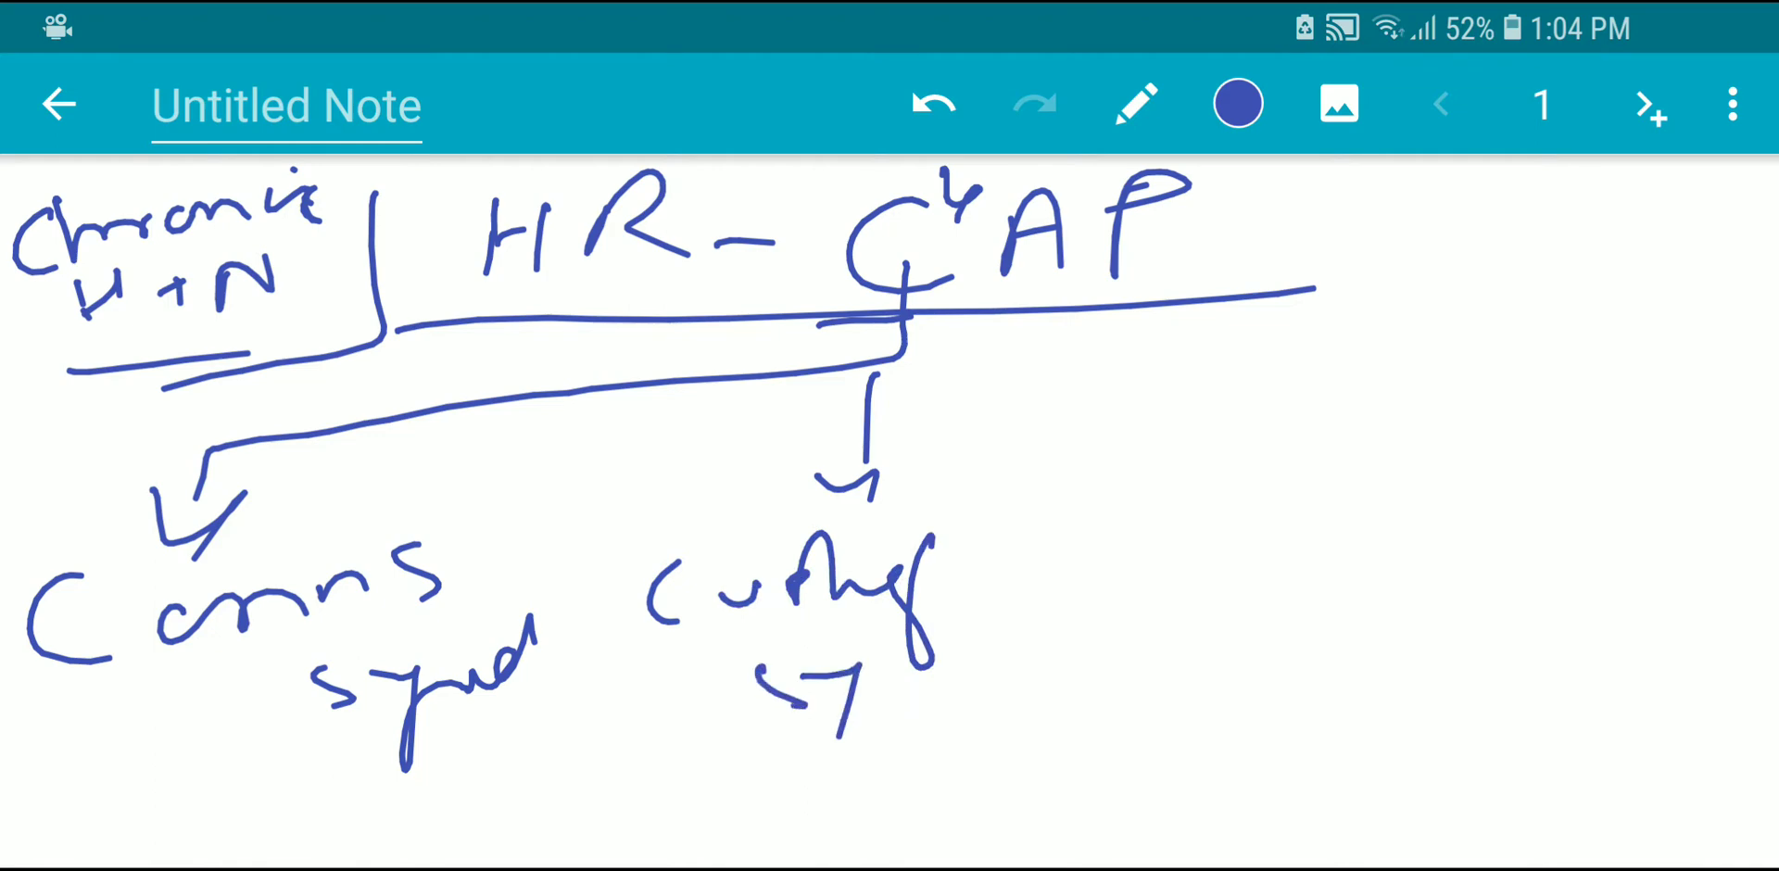
- Add branches for Cushing's and carcinoid, then start erasing the C4 branches
left_click_drag(930, 341, 1118, 556)
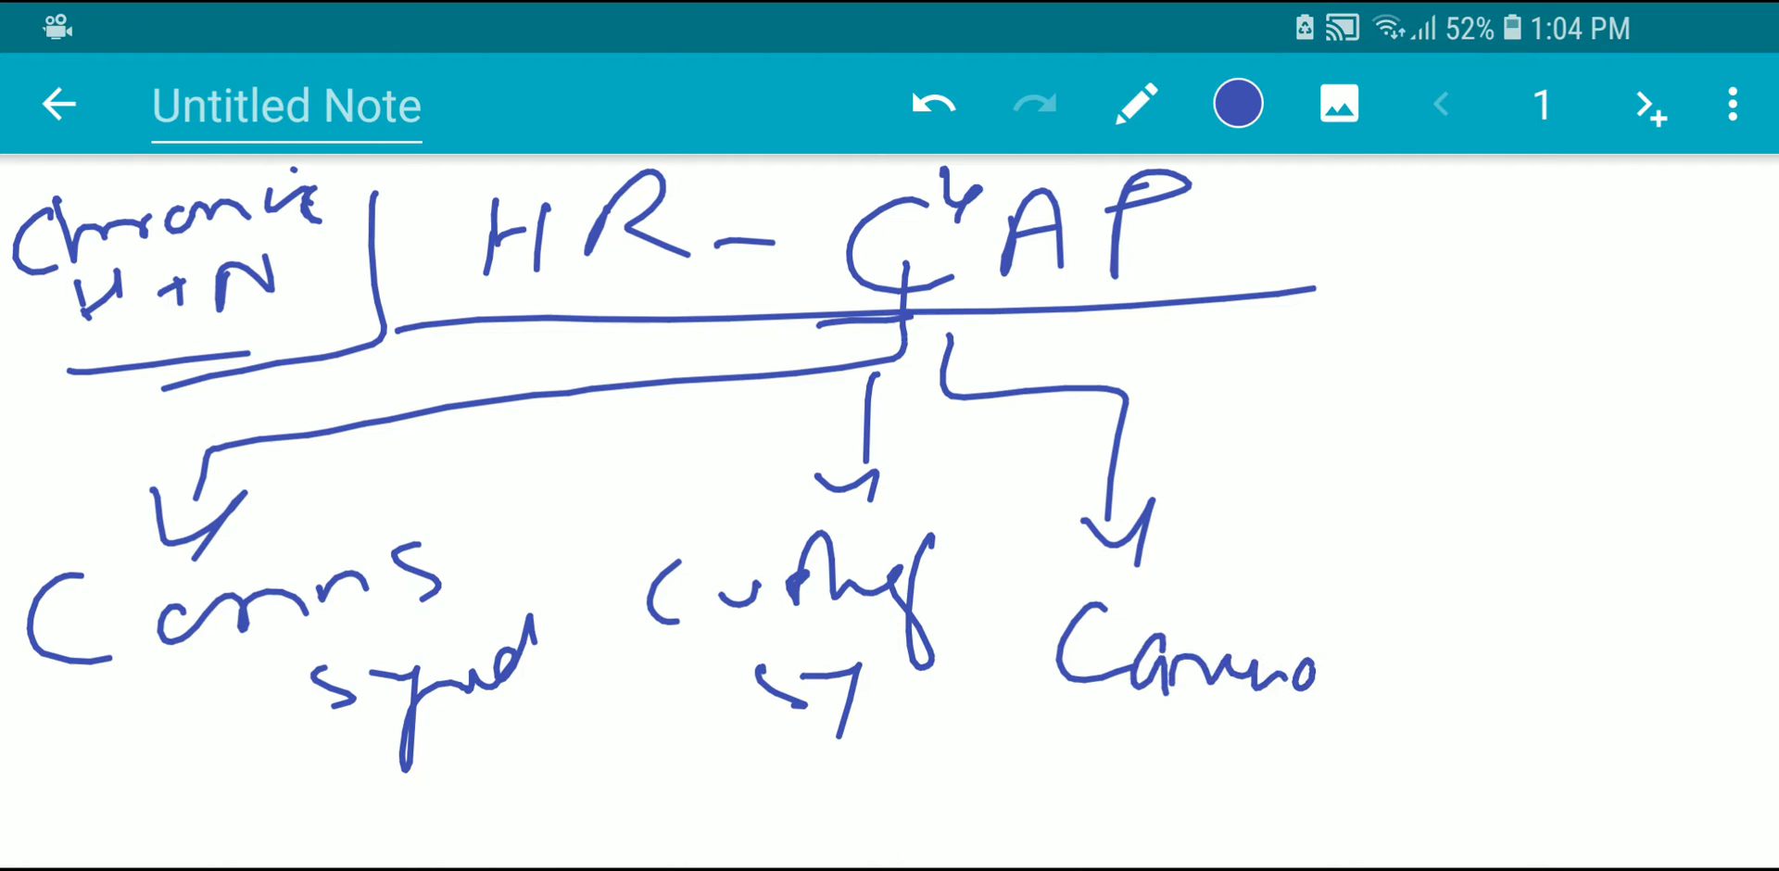
left_click_drag(1316, 669, 1429, 771)
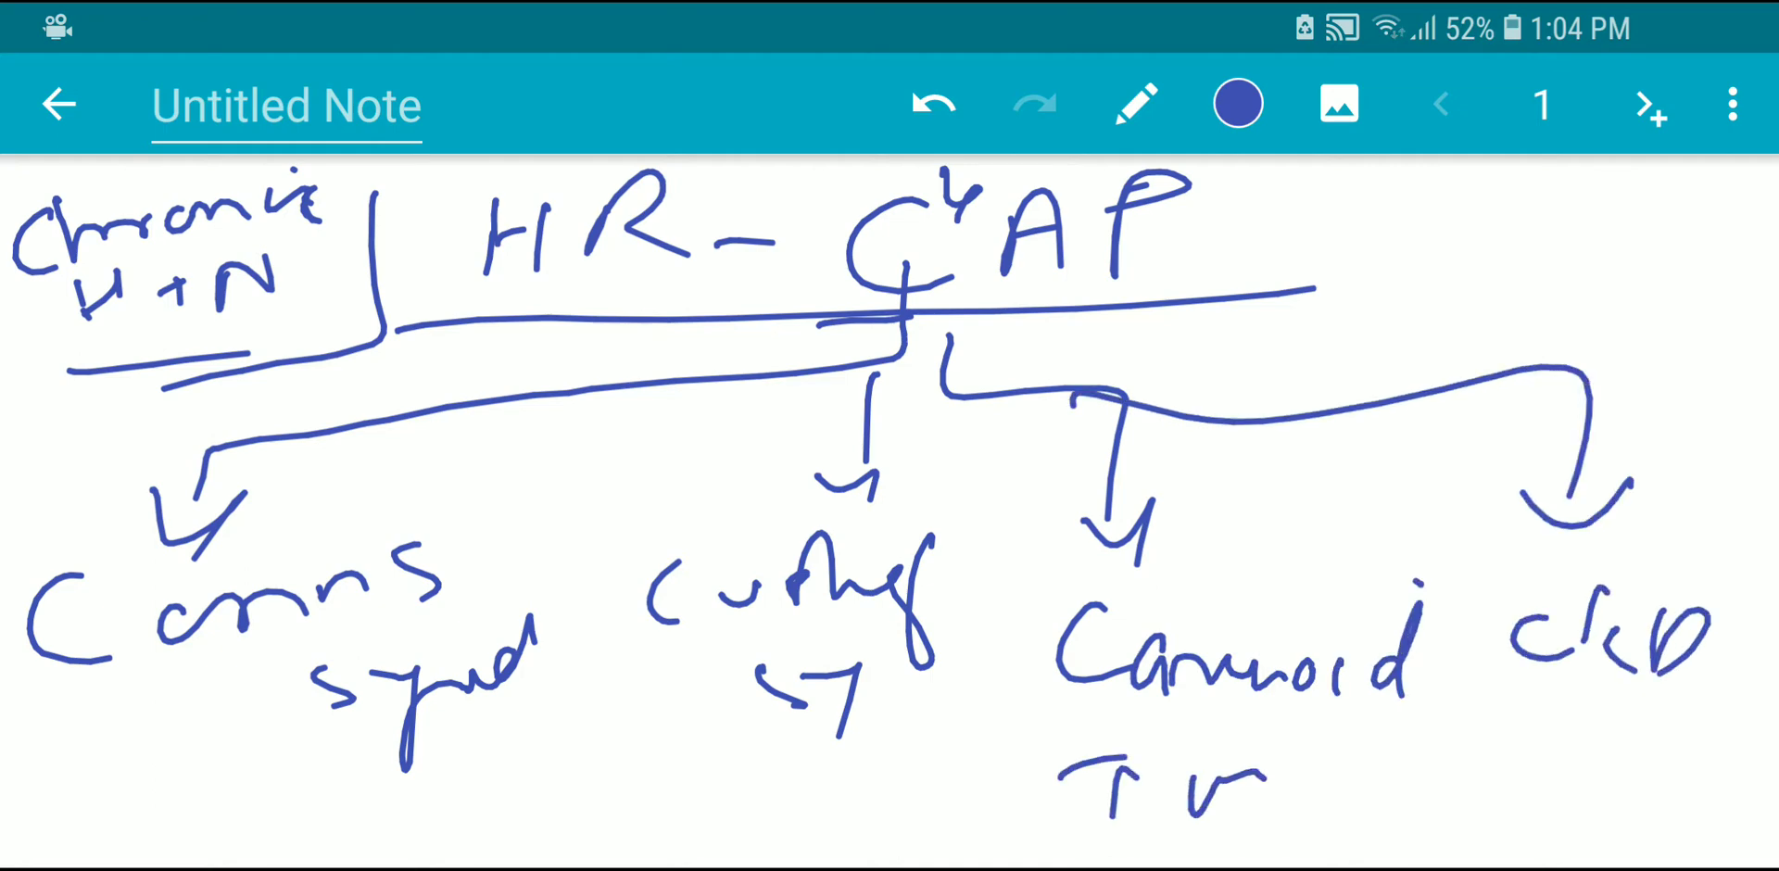
left_click(1135, 102)
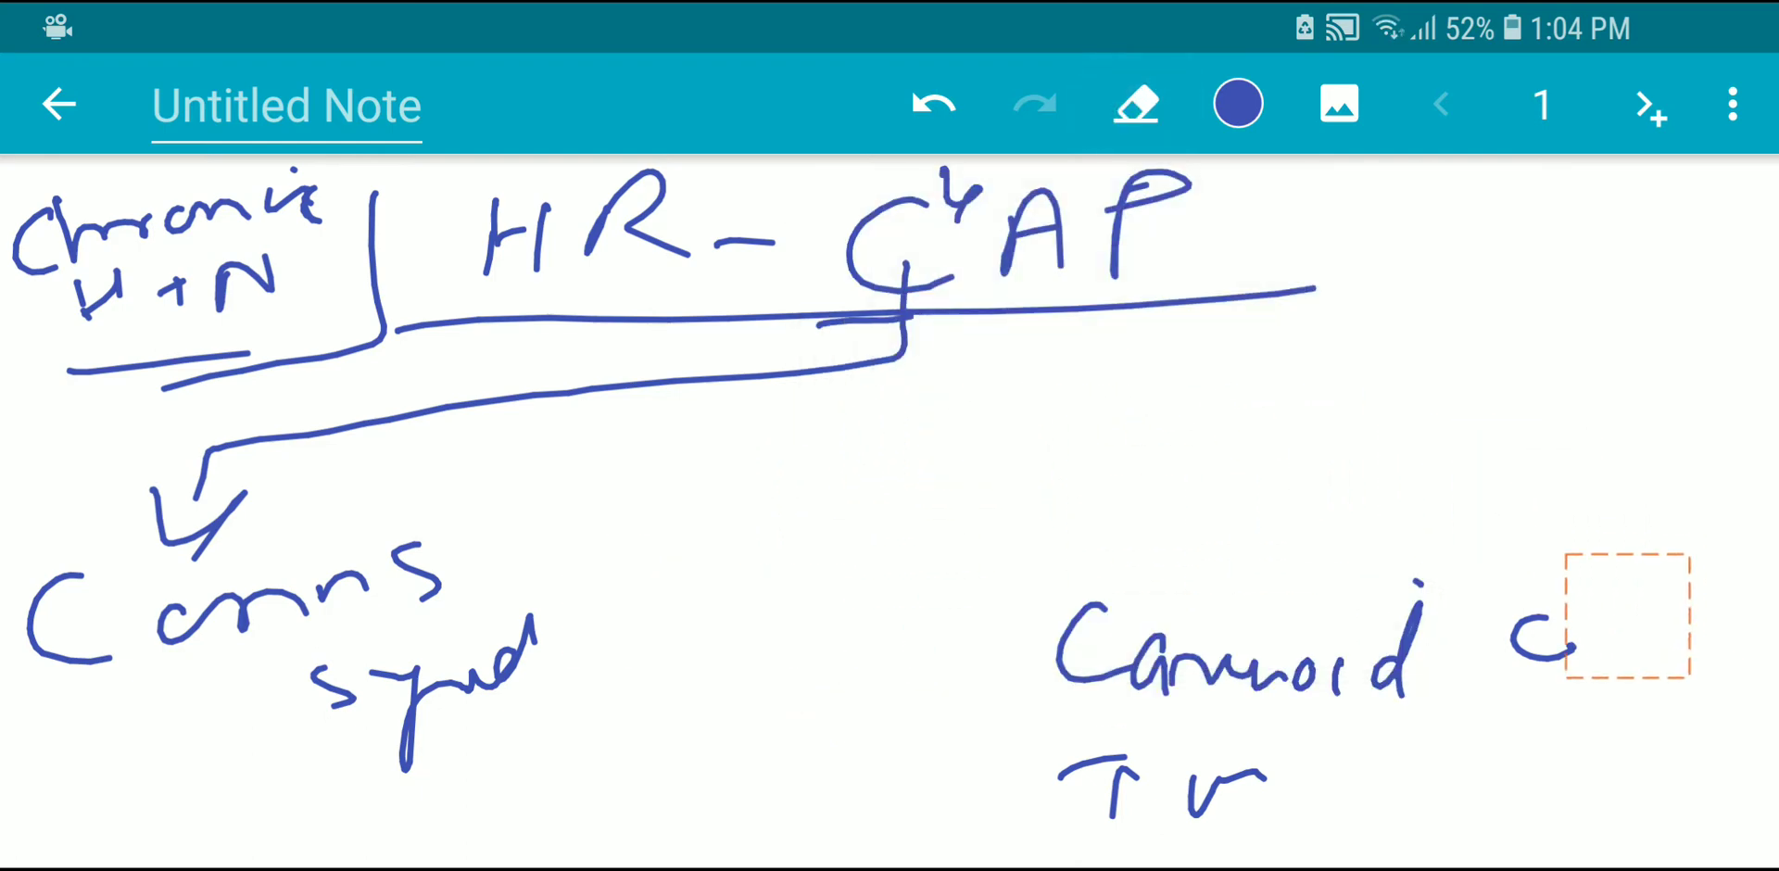
- Sketch a leg figure labelled Myalgia beside Conn's syndrome, then erase the branch leaving the arrow
left_click(1135, 102)
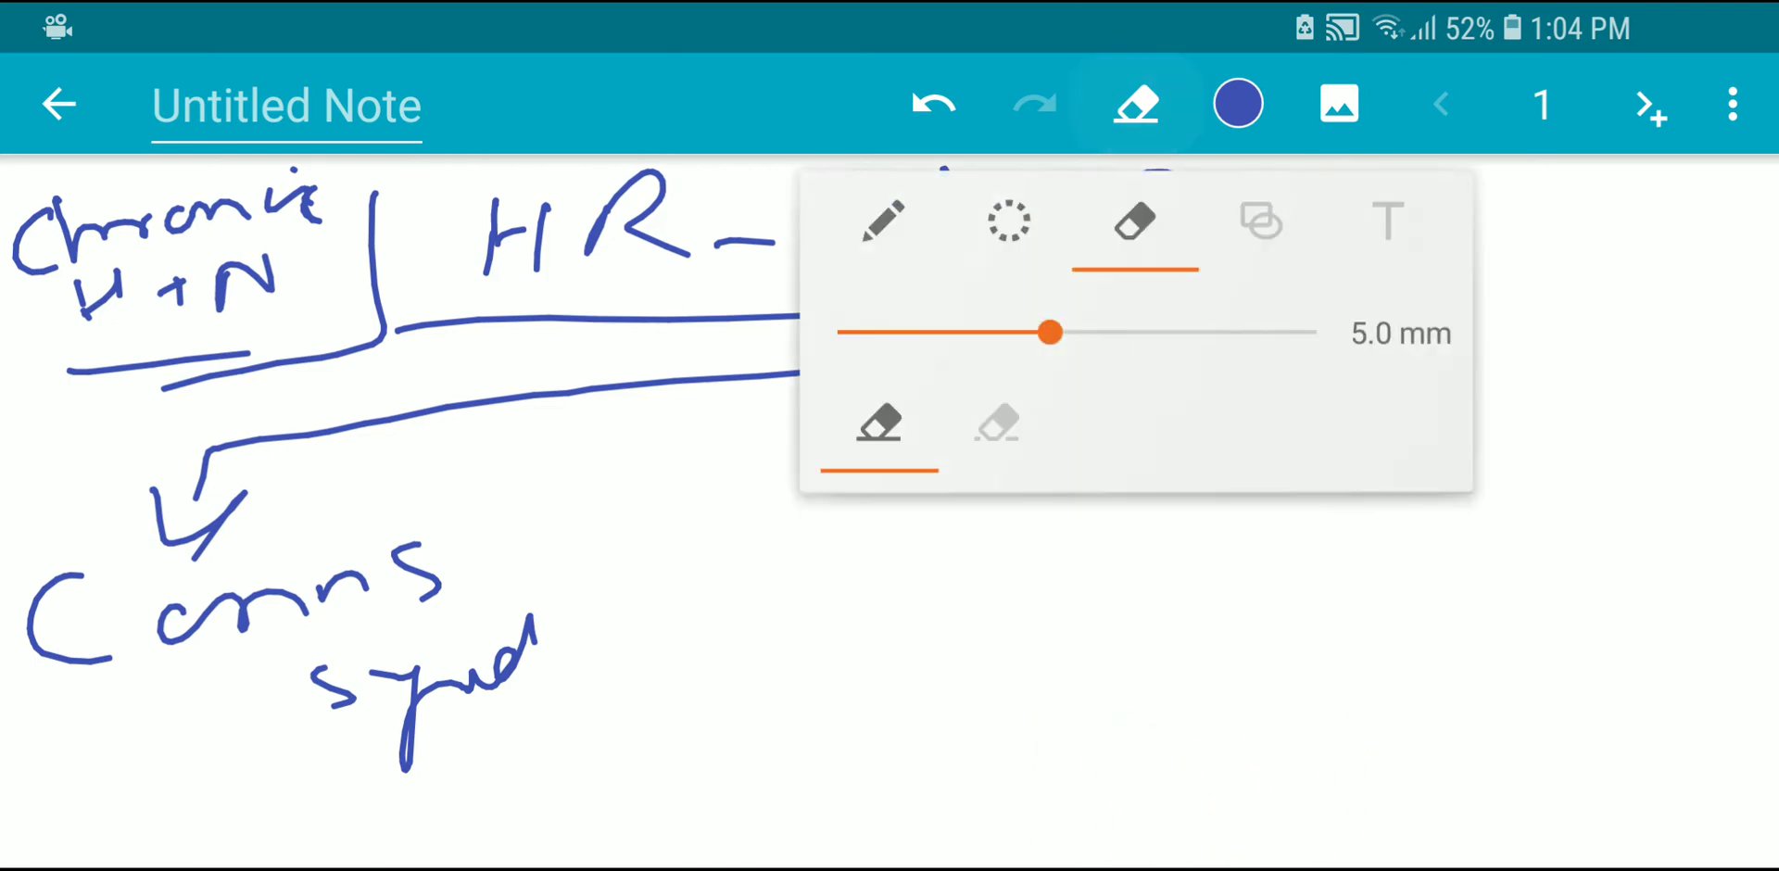
left_click(1138, 102)
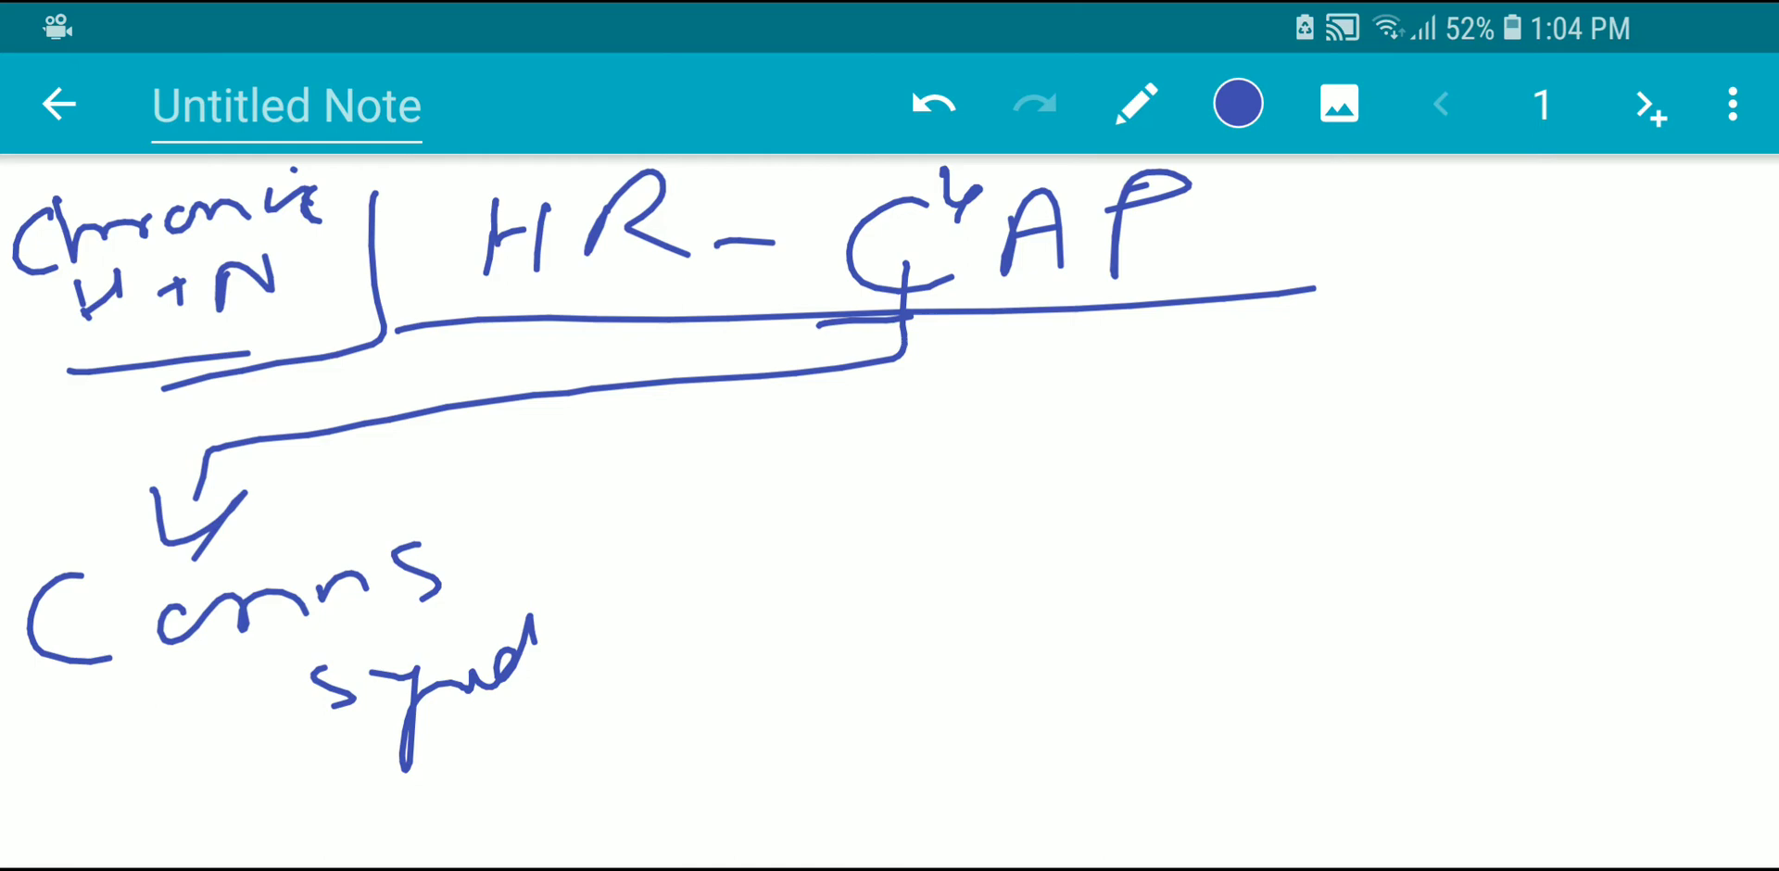
left_click_drag(1260, 419, 1305, 419)
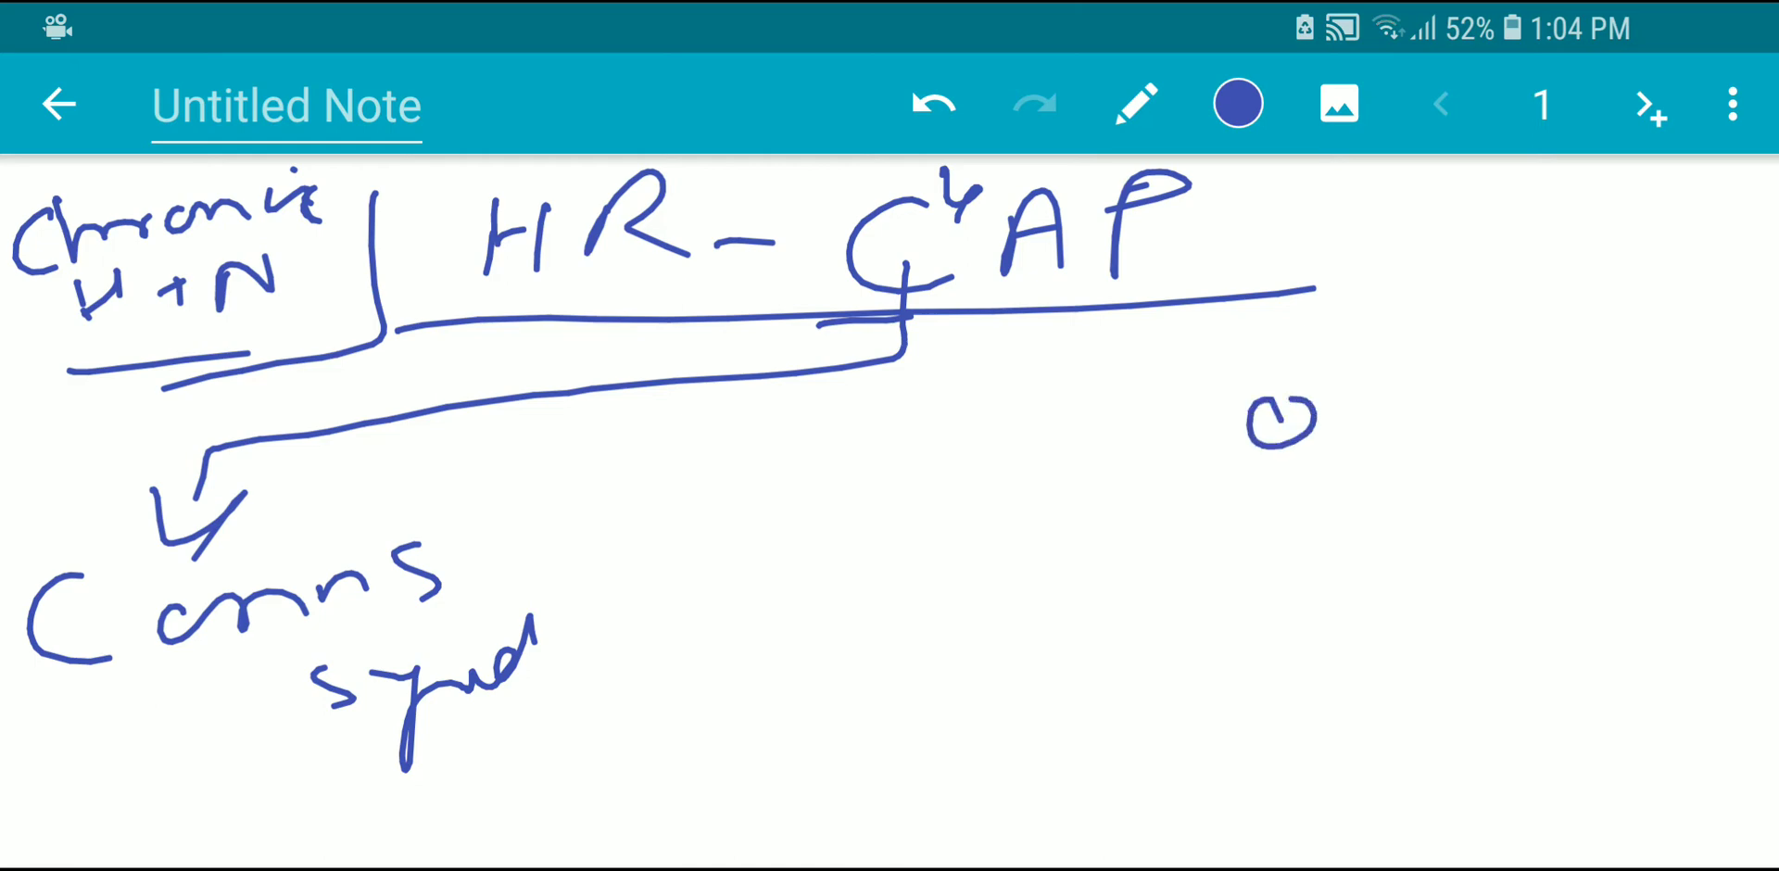
left_click_drag(1101, 635, 1316, 630)
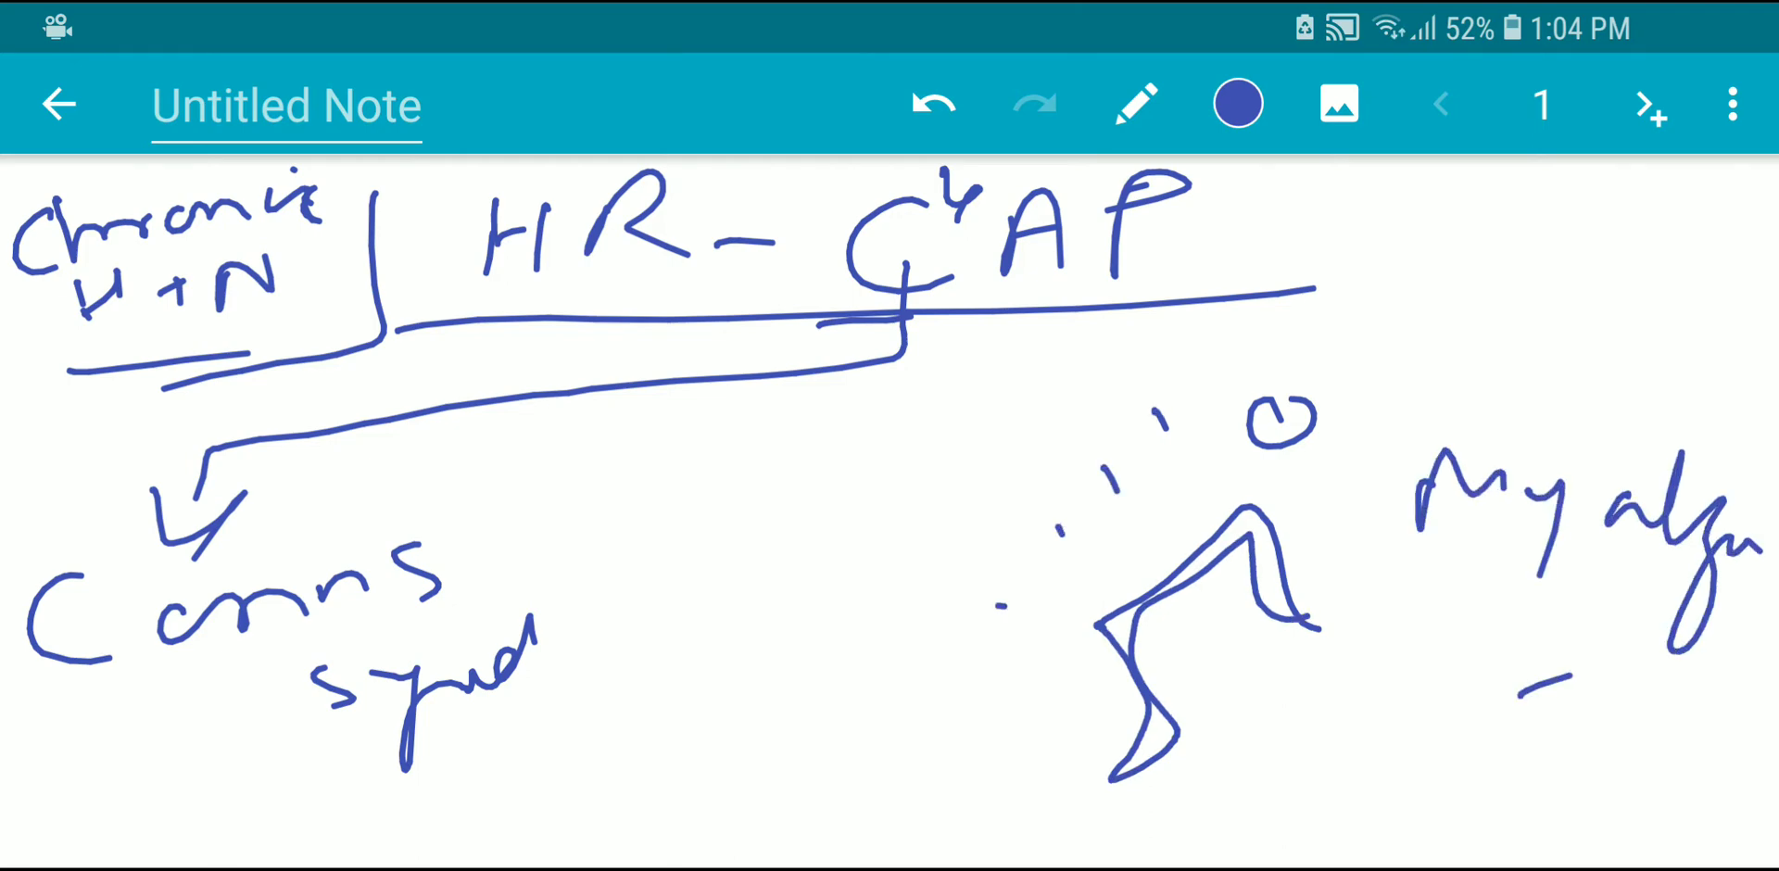
left_click_drag(1362, 595, 1486, 595)
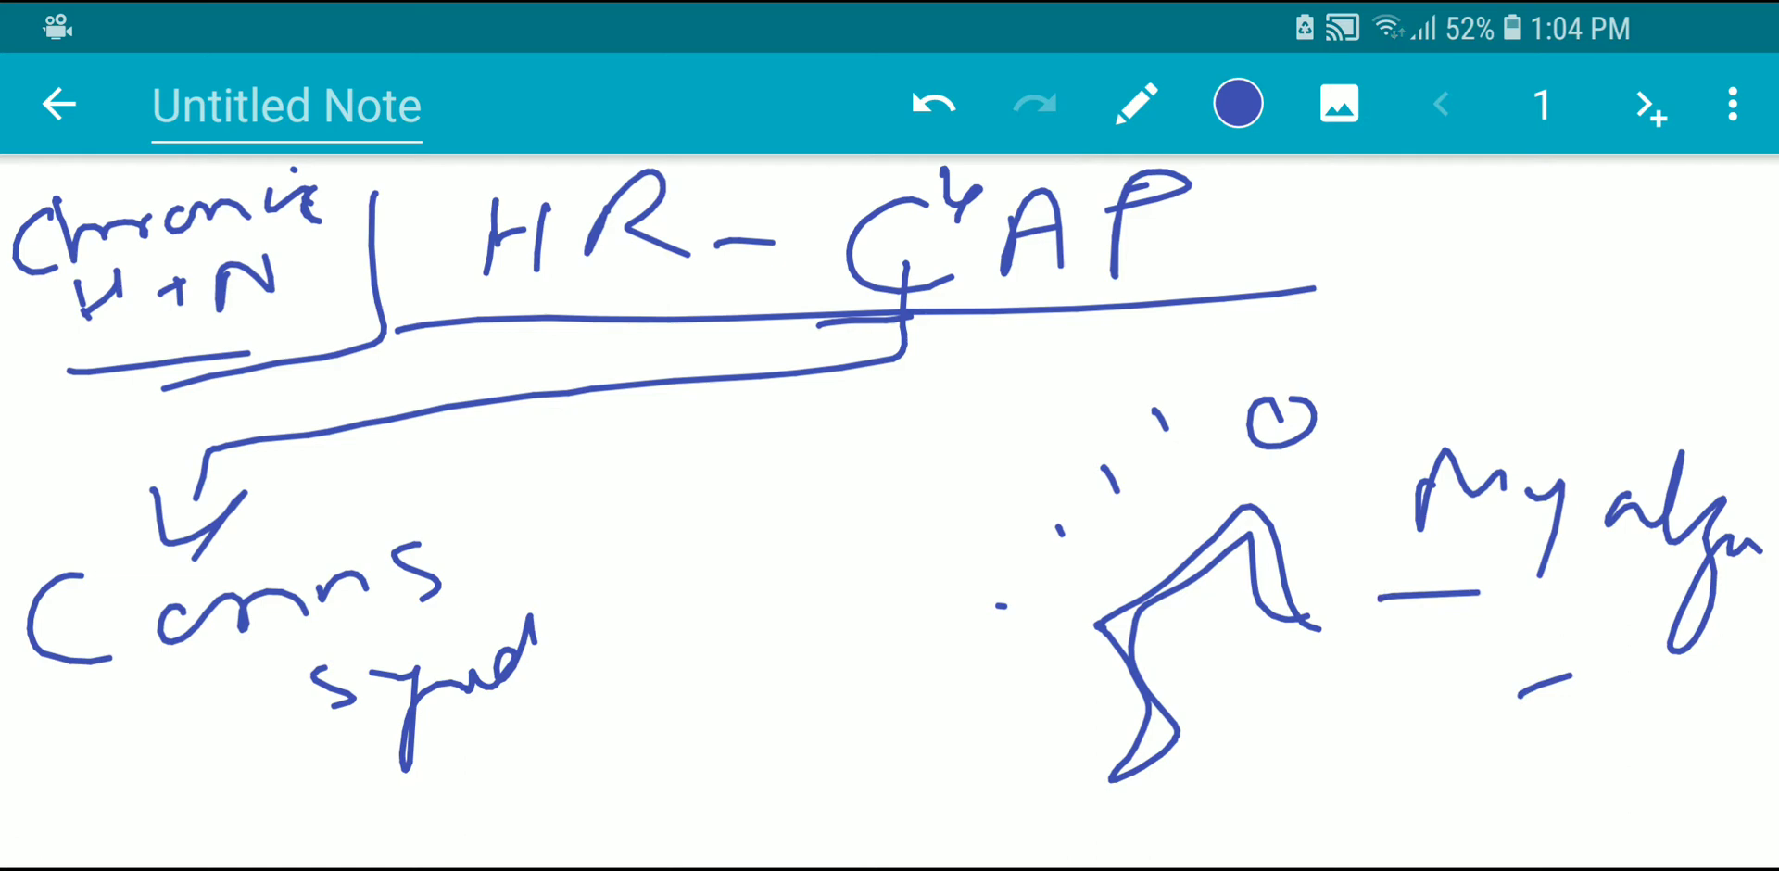
left_click(1138, 102)
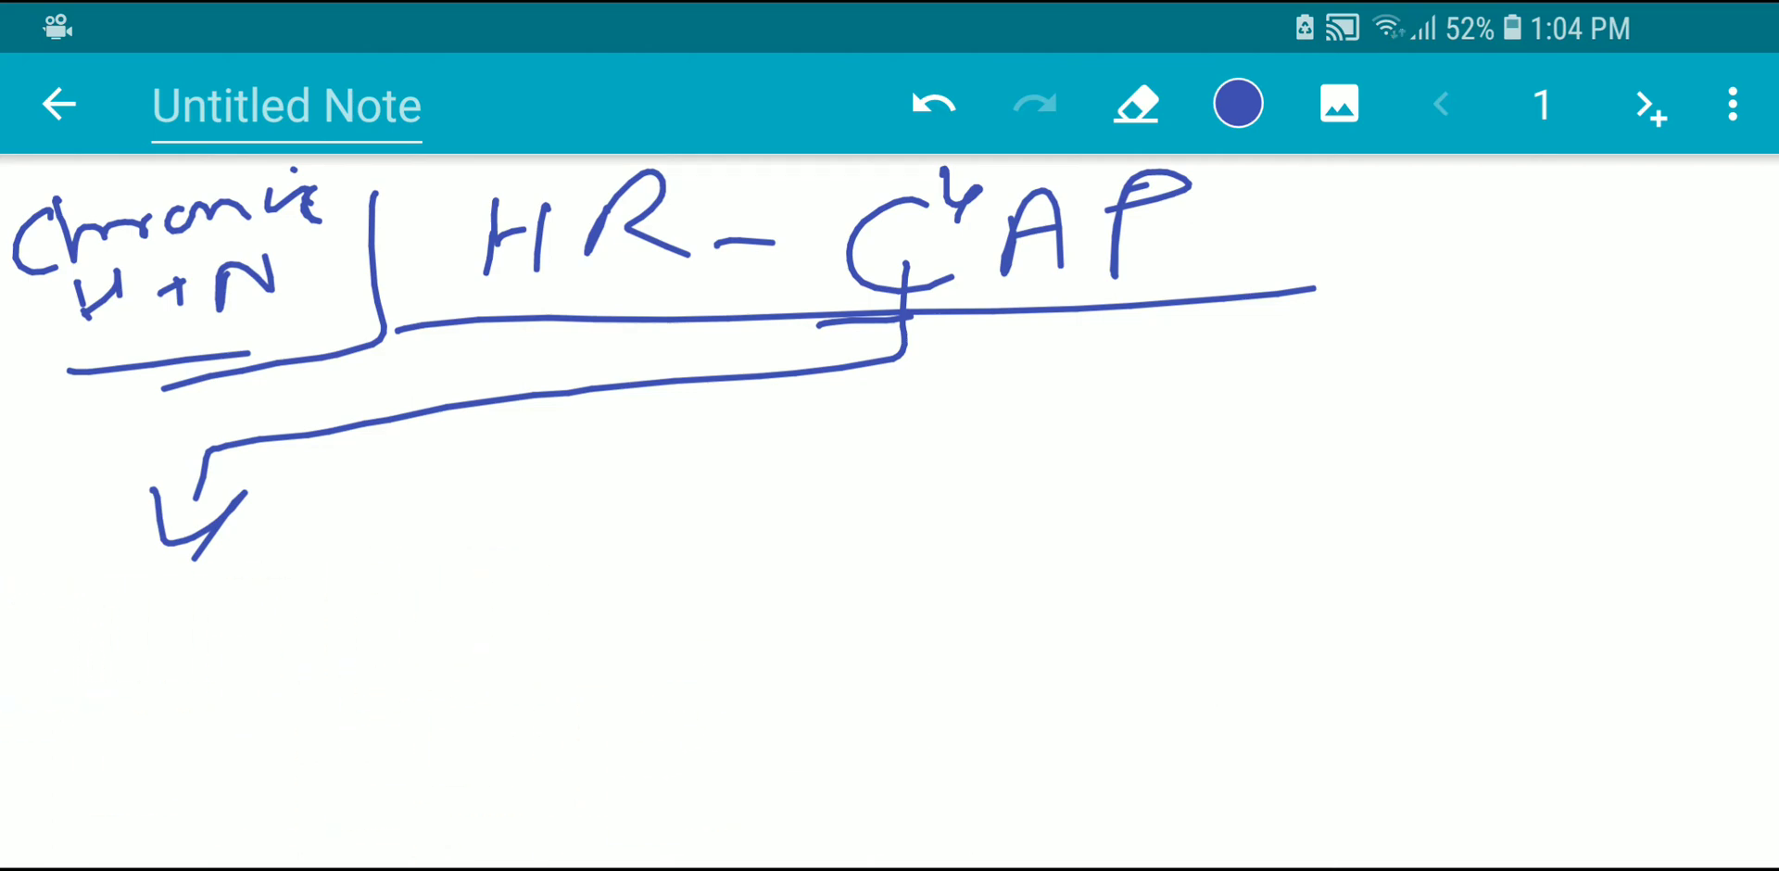
- Write Cushing syndrome with an obese figure and weight-gain notes, then erase it all
left_click(1134, 102)
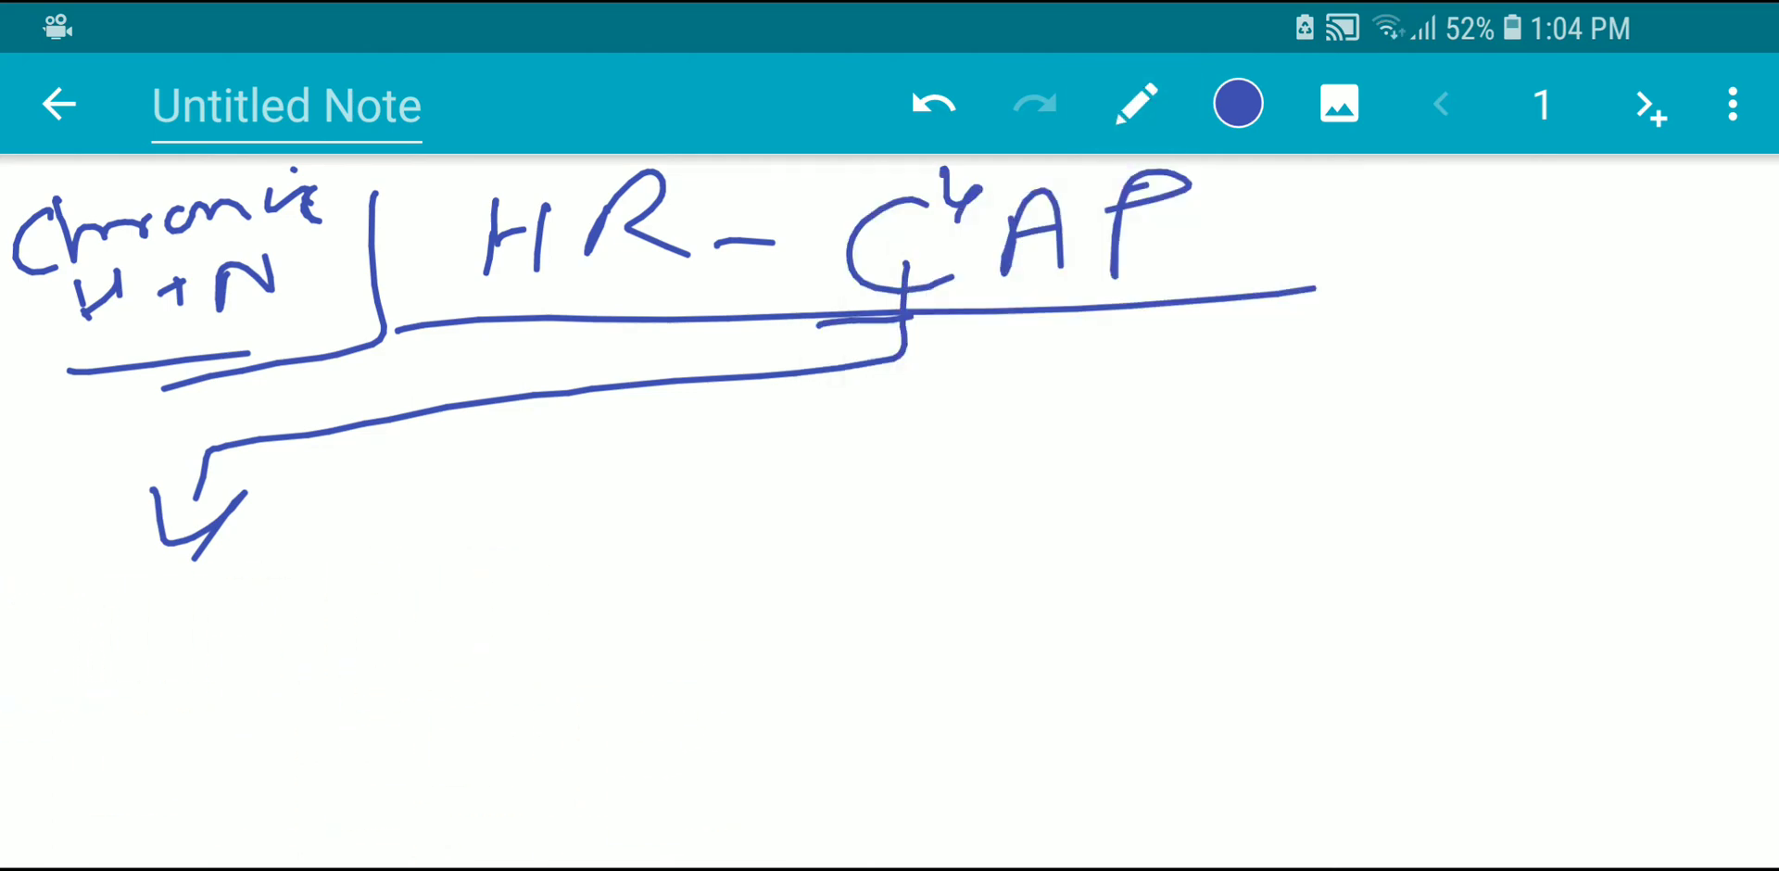
left_click_drag(91, 630, 63, 697)
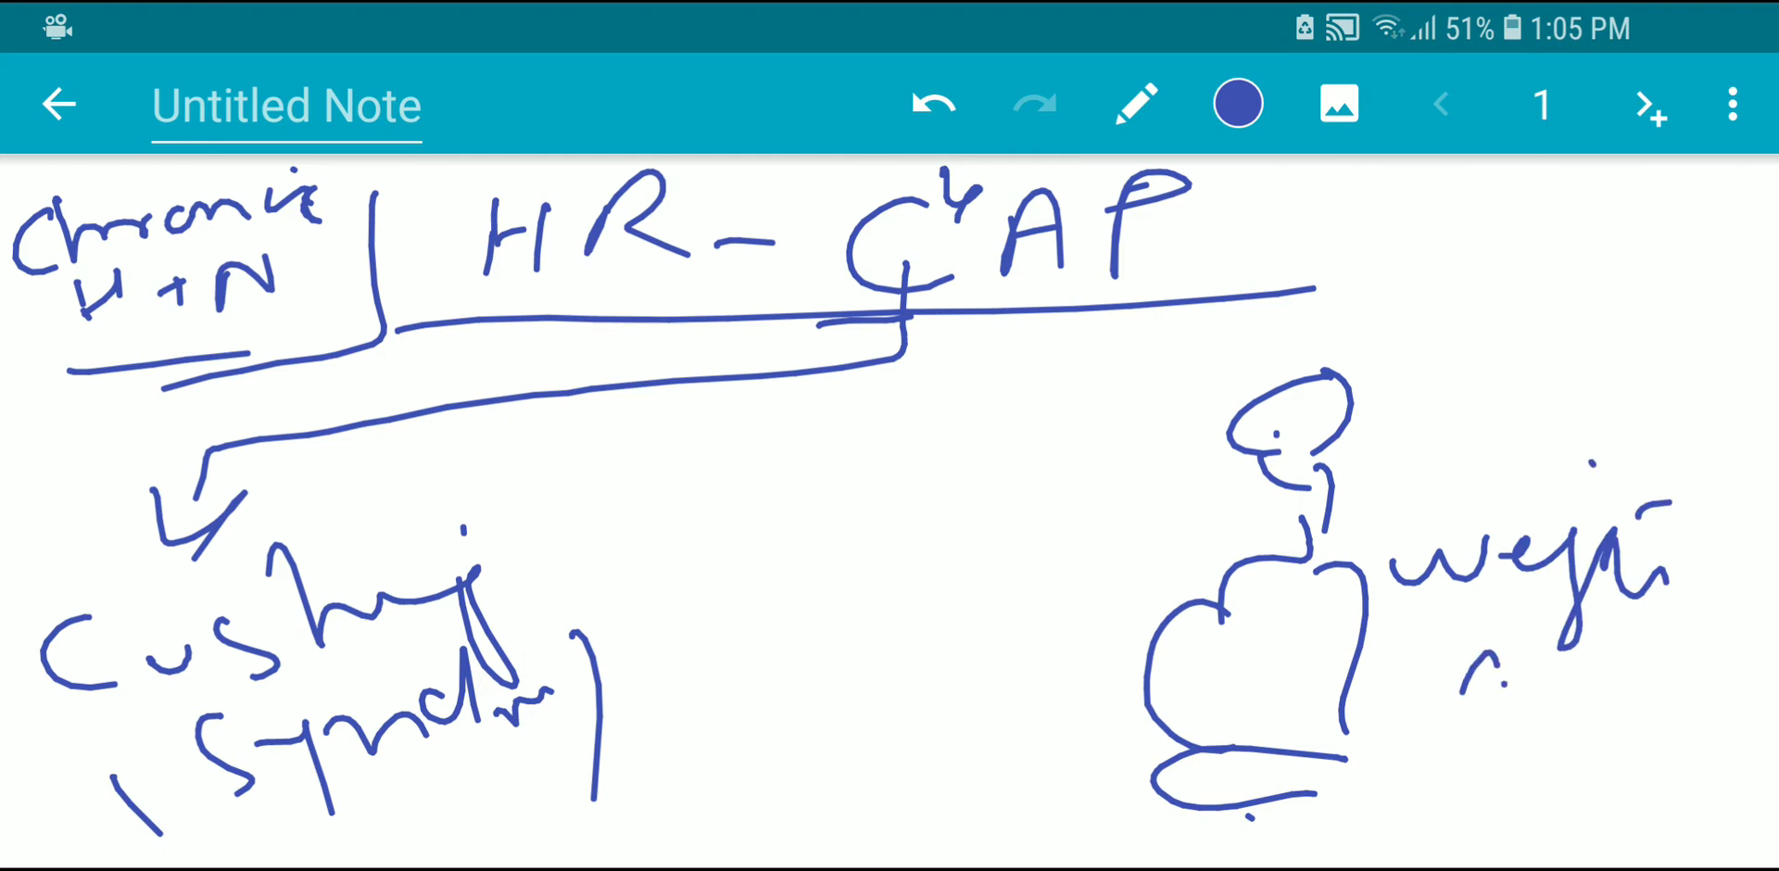
left_click_drag(1475, 669, 1624, 702)
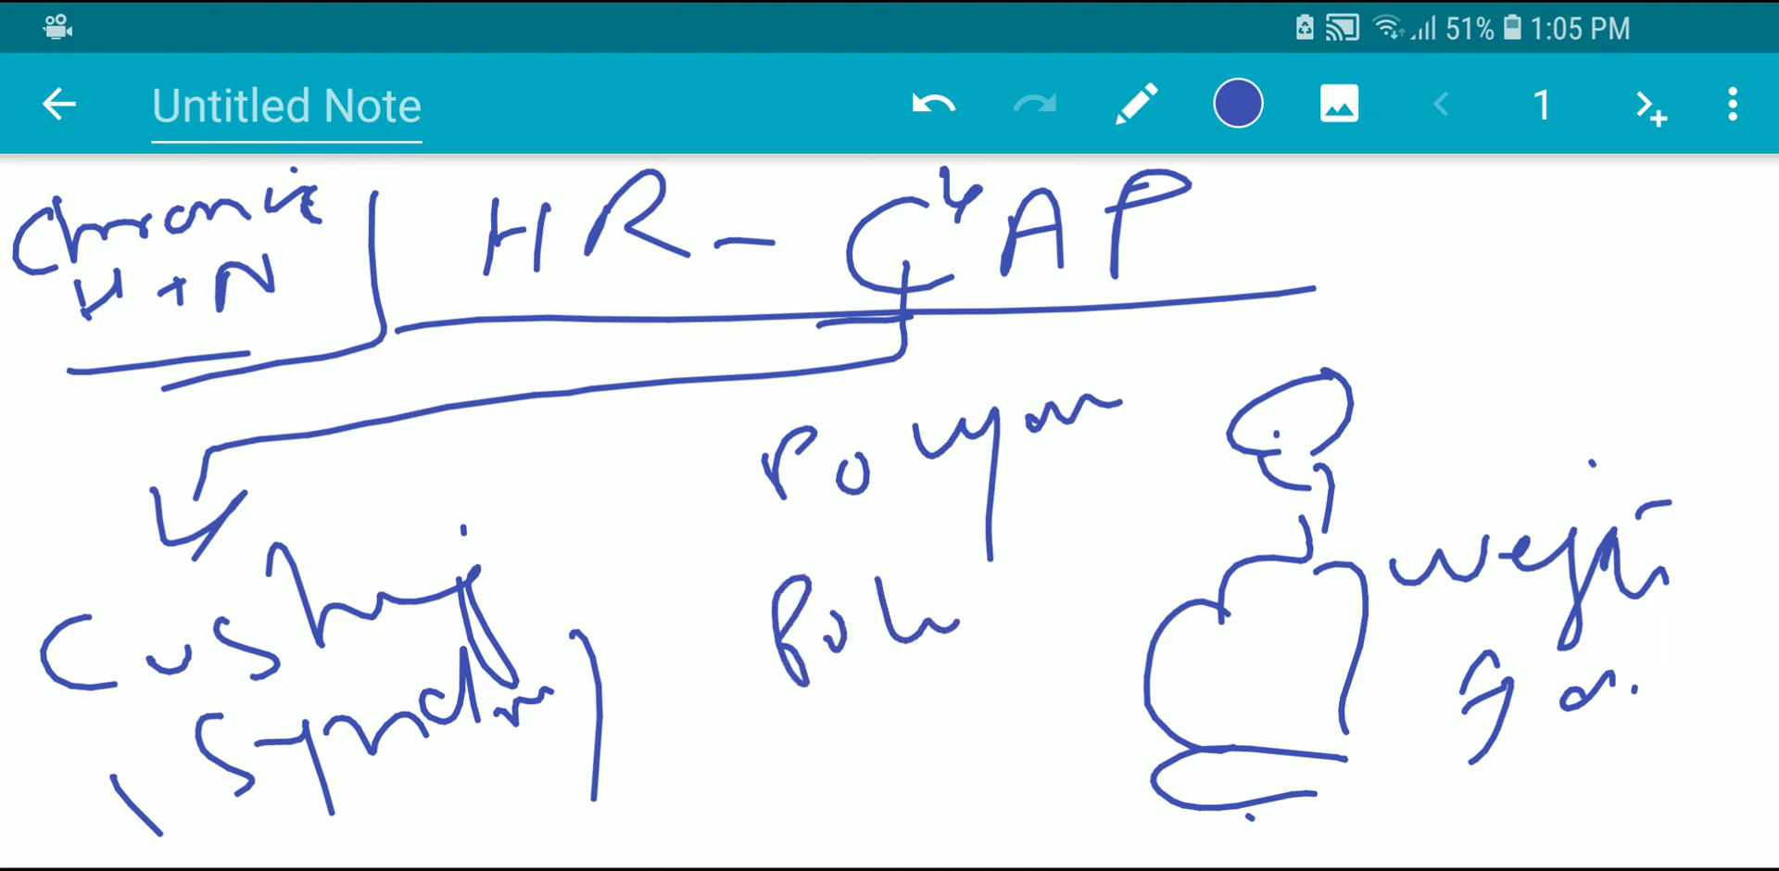
left_click_drag(908, 612, 1134, 612)
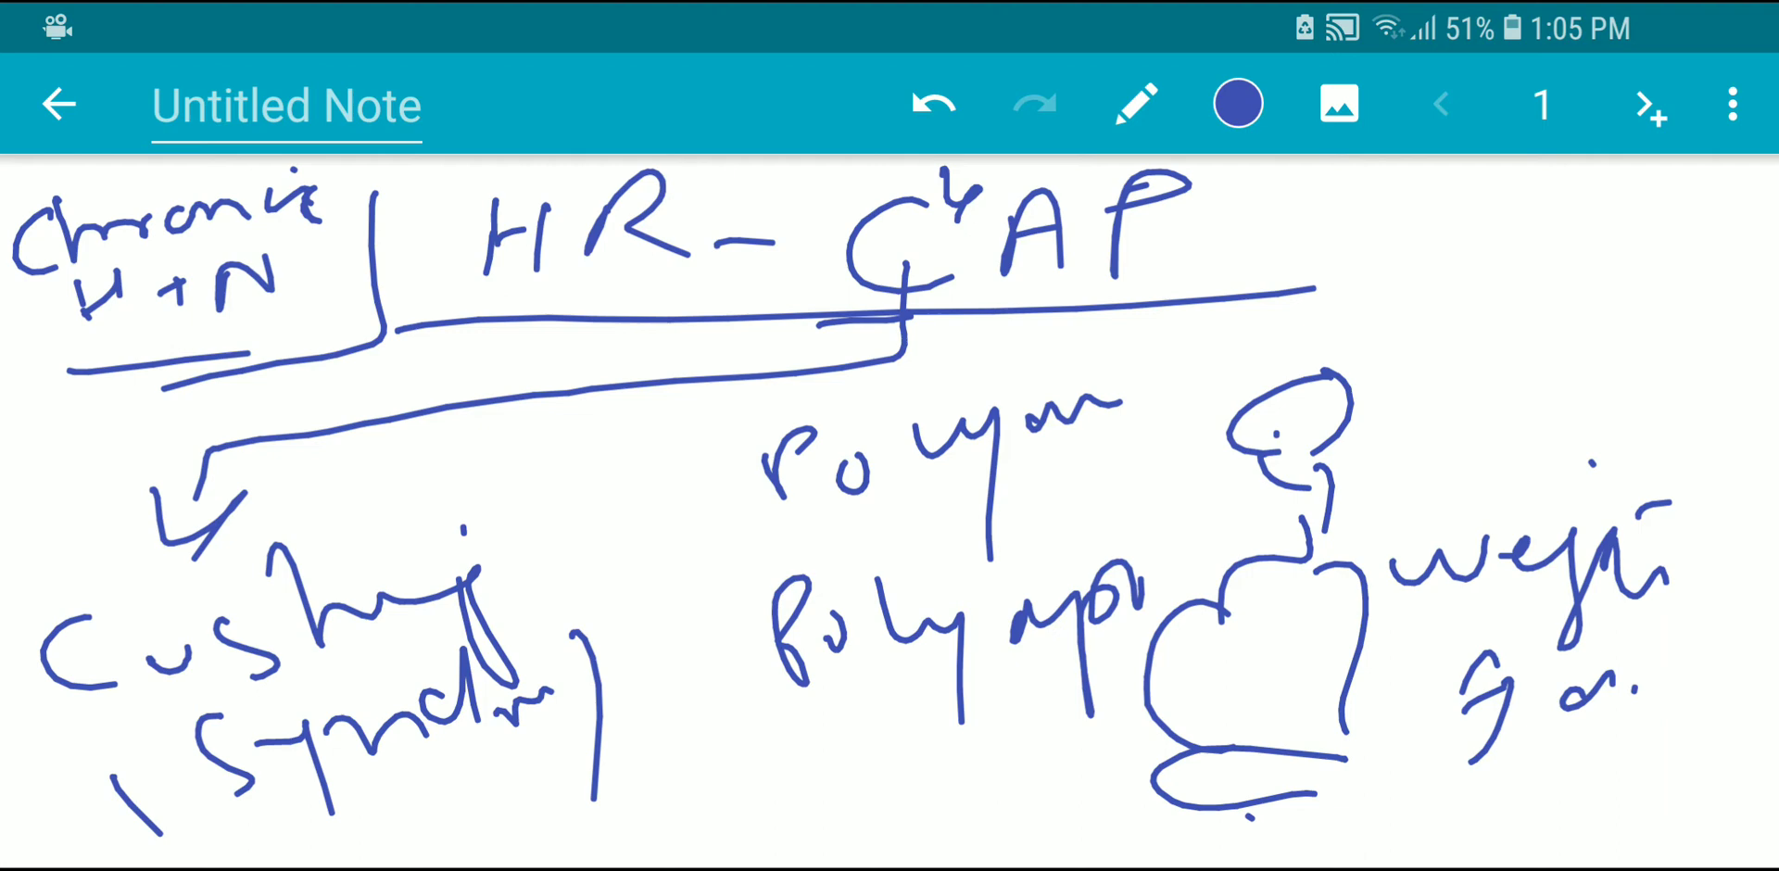
left_click(1136, 102)
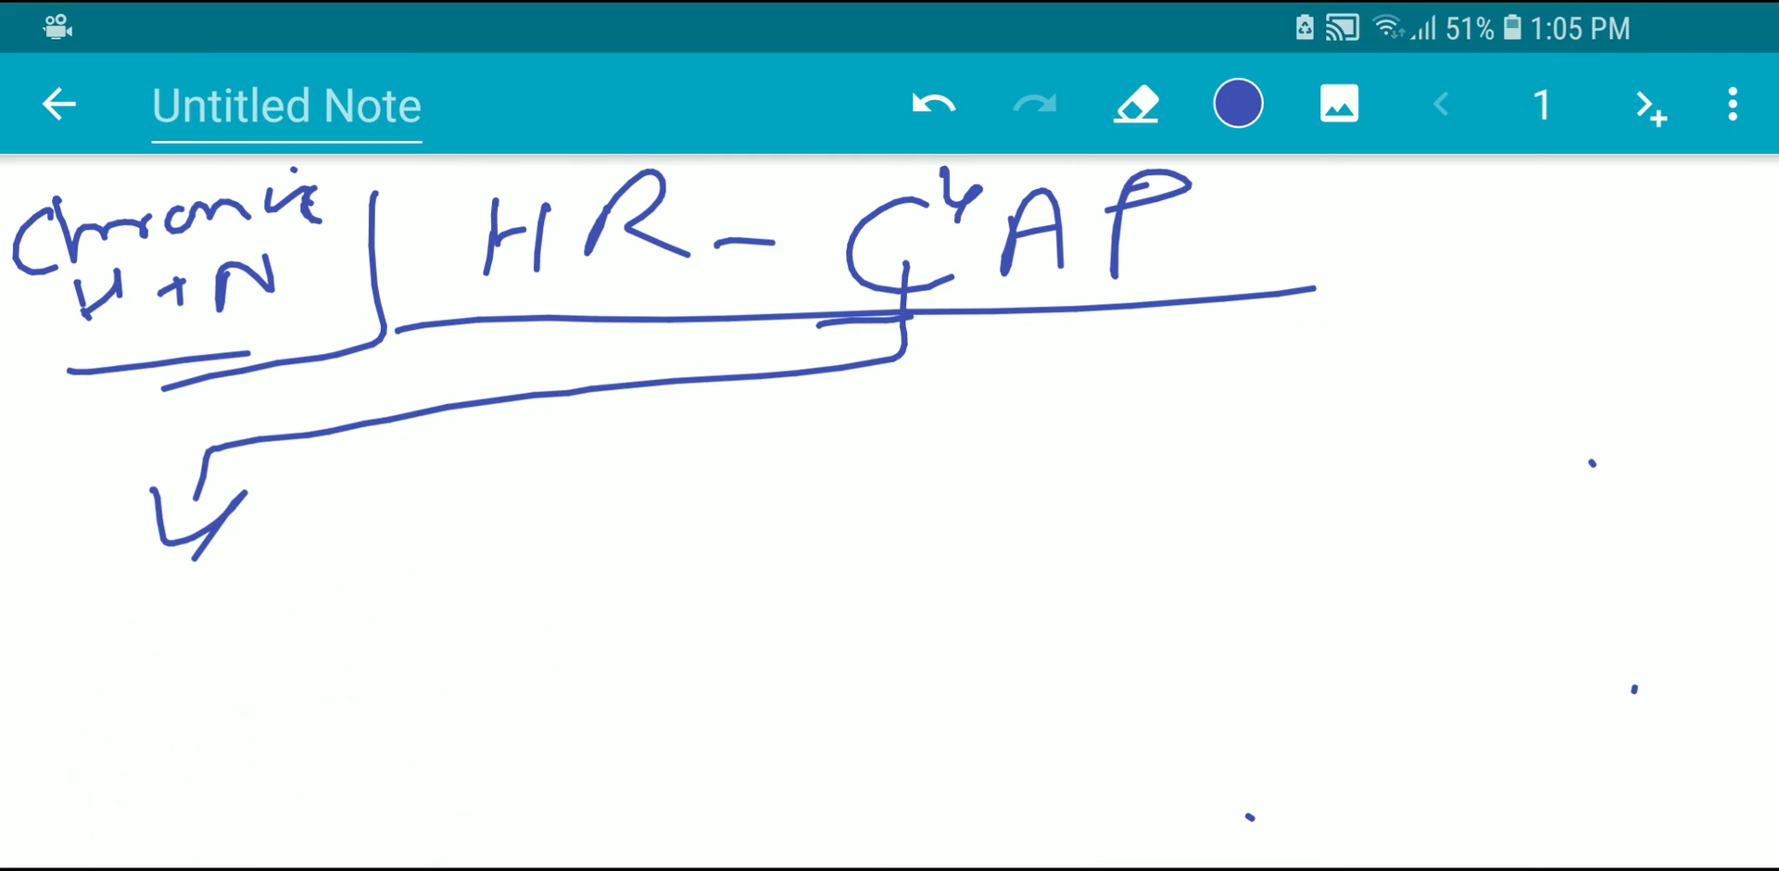
- Write CKD with a kidney sketch labelled renal calculi and hematuria, then erase it
left_click(1134, 102)
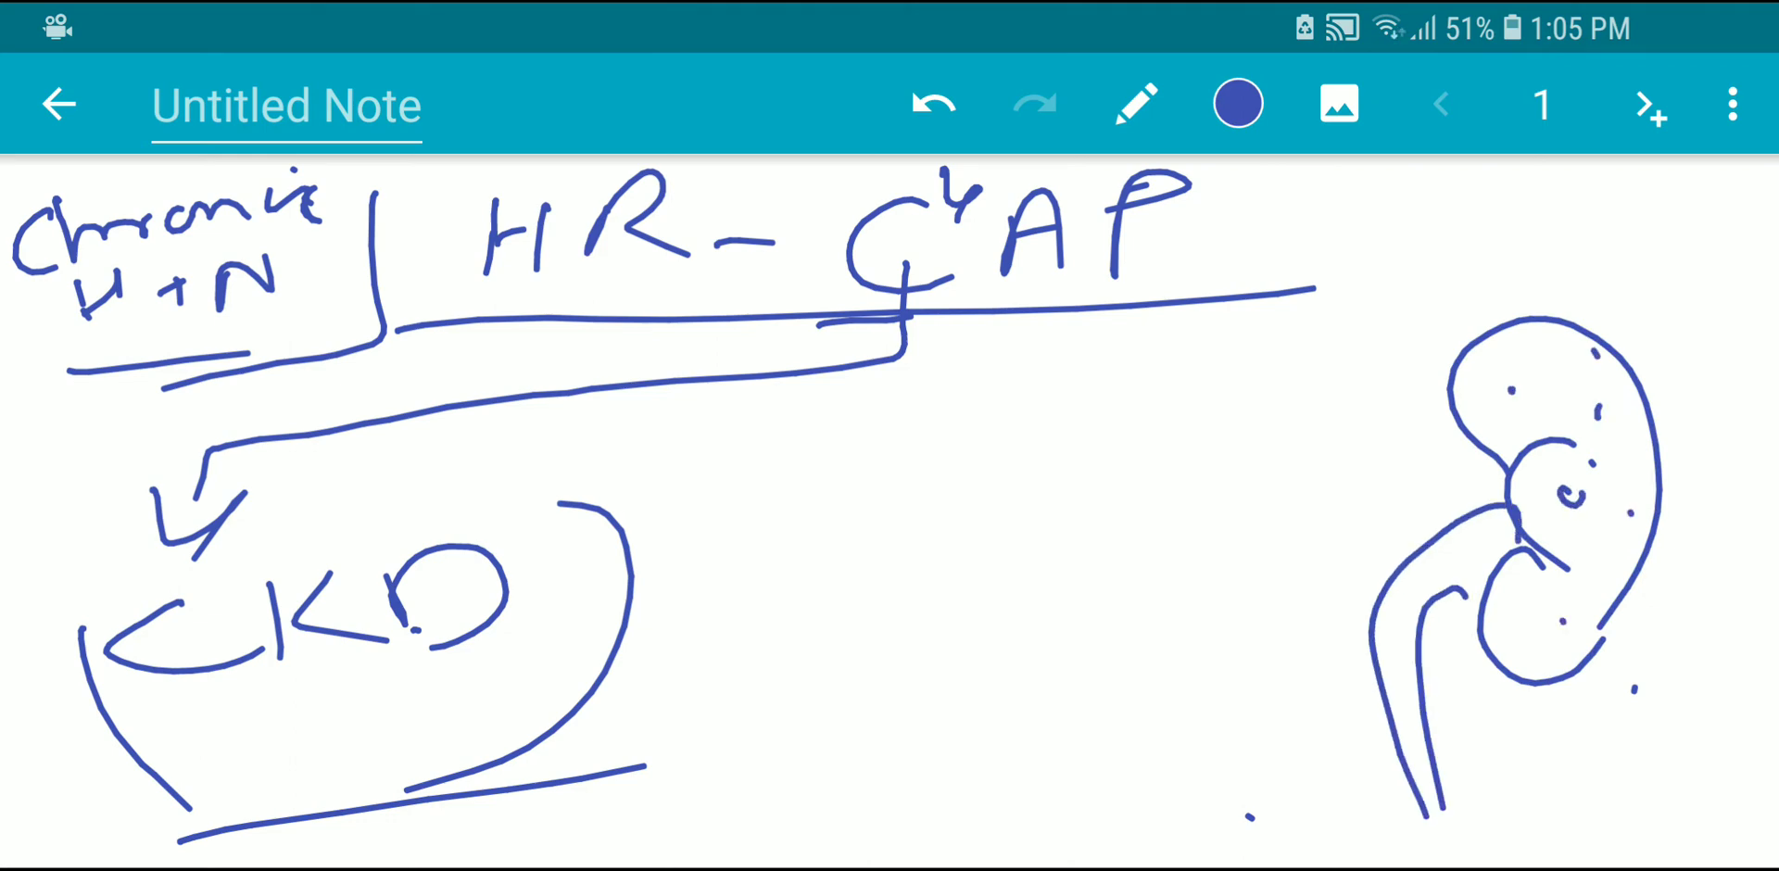
left_click_drag(1271, 499, 1544, 454)
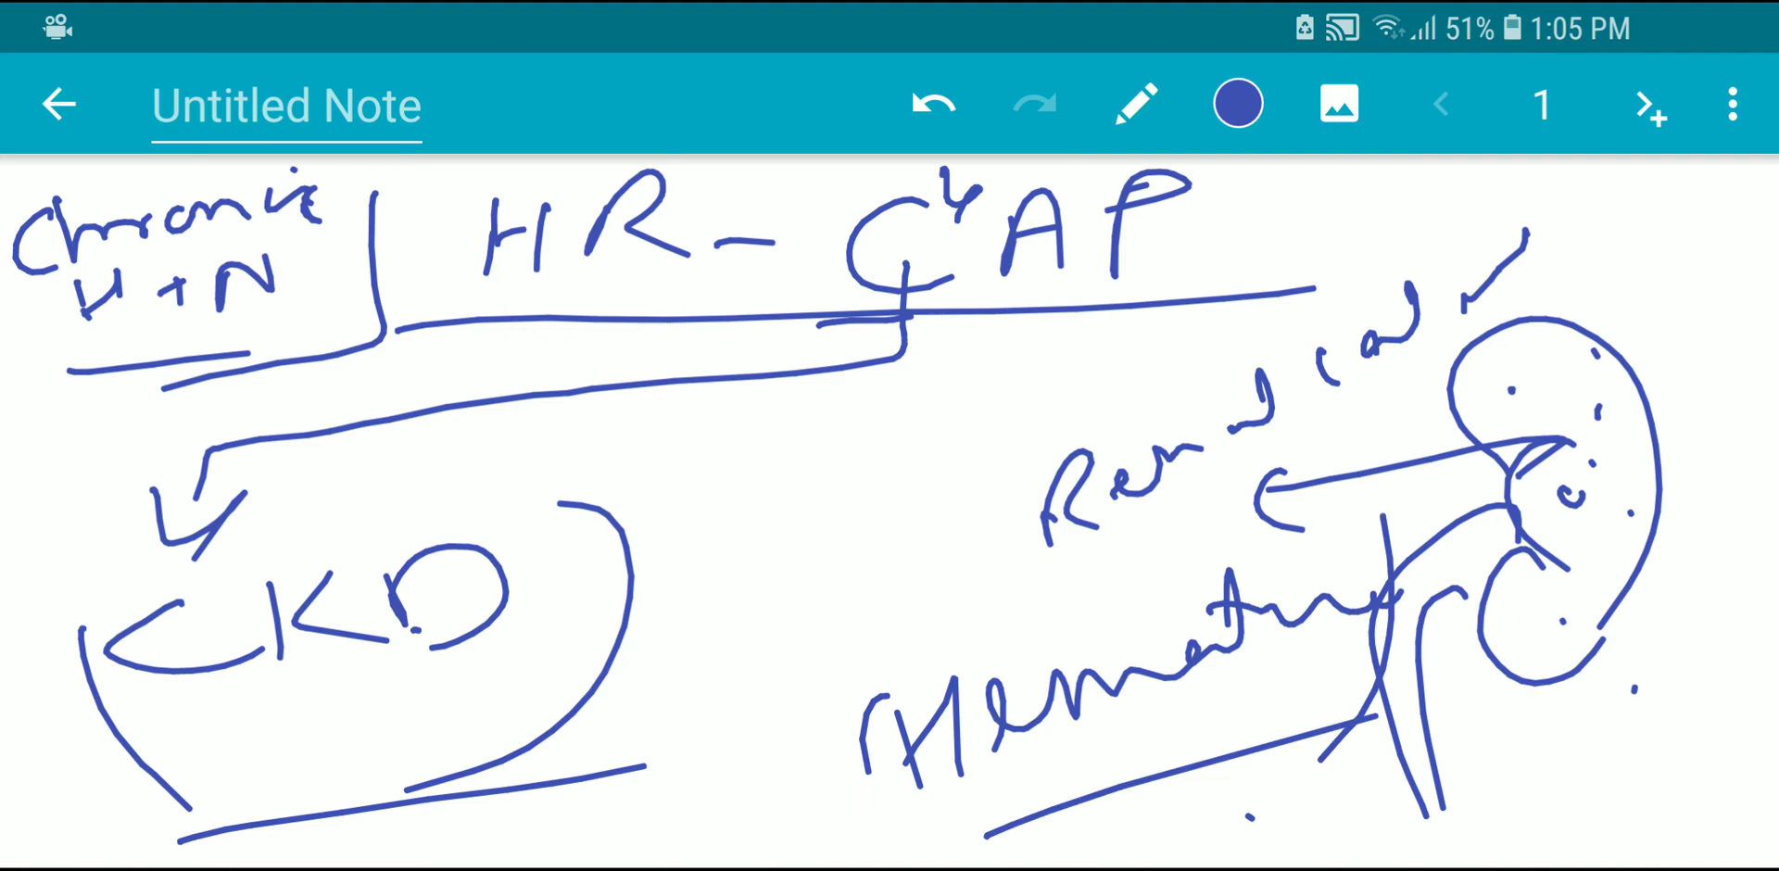
left_click(1136, 102)
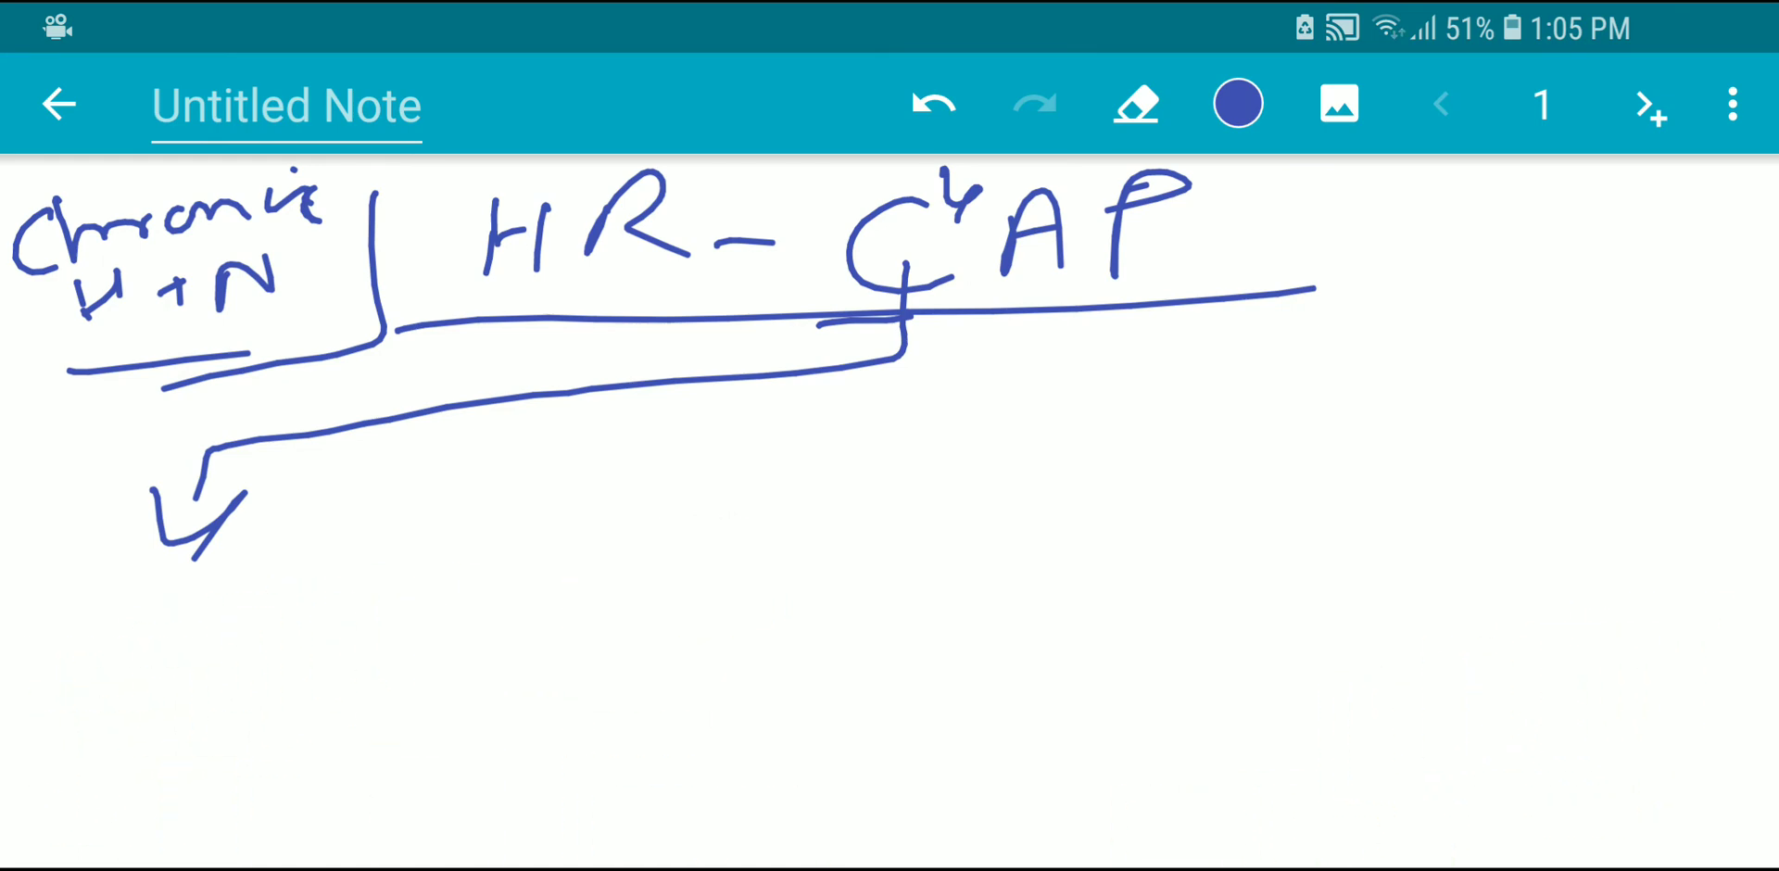
- Write Carcinoid Tumour with face sketches noting facial flush and wheeze
left_click(1135, 102)
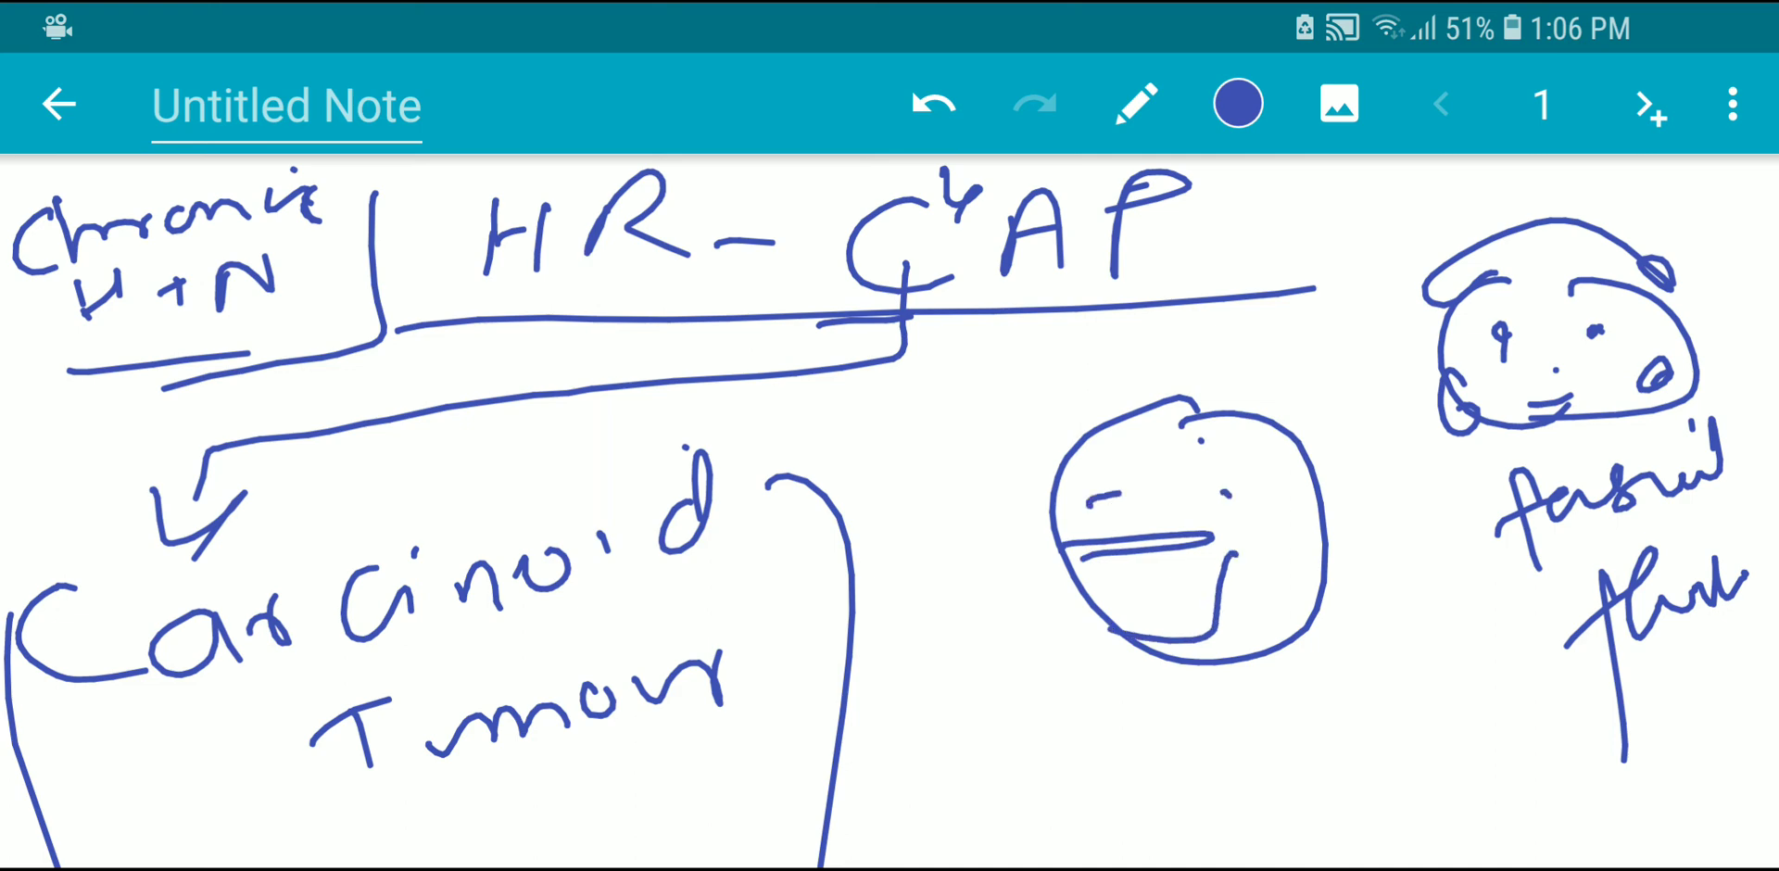
left_click_drag(1044, 680, 1305, 692)
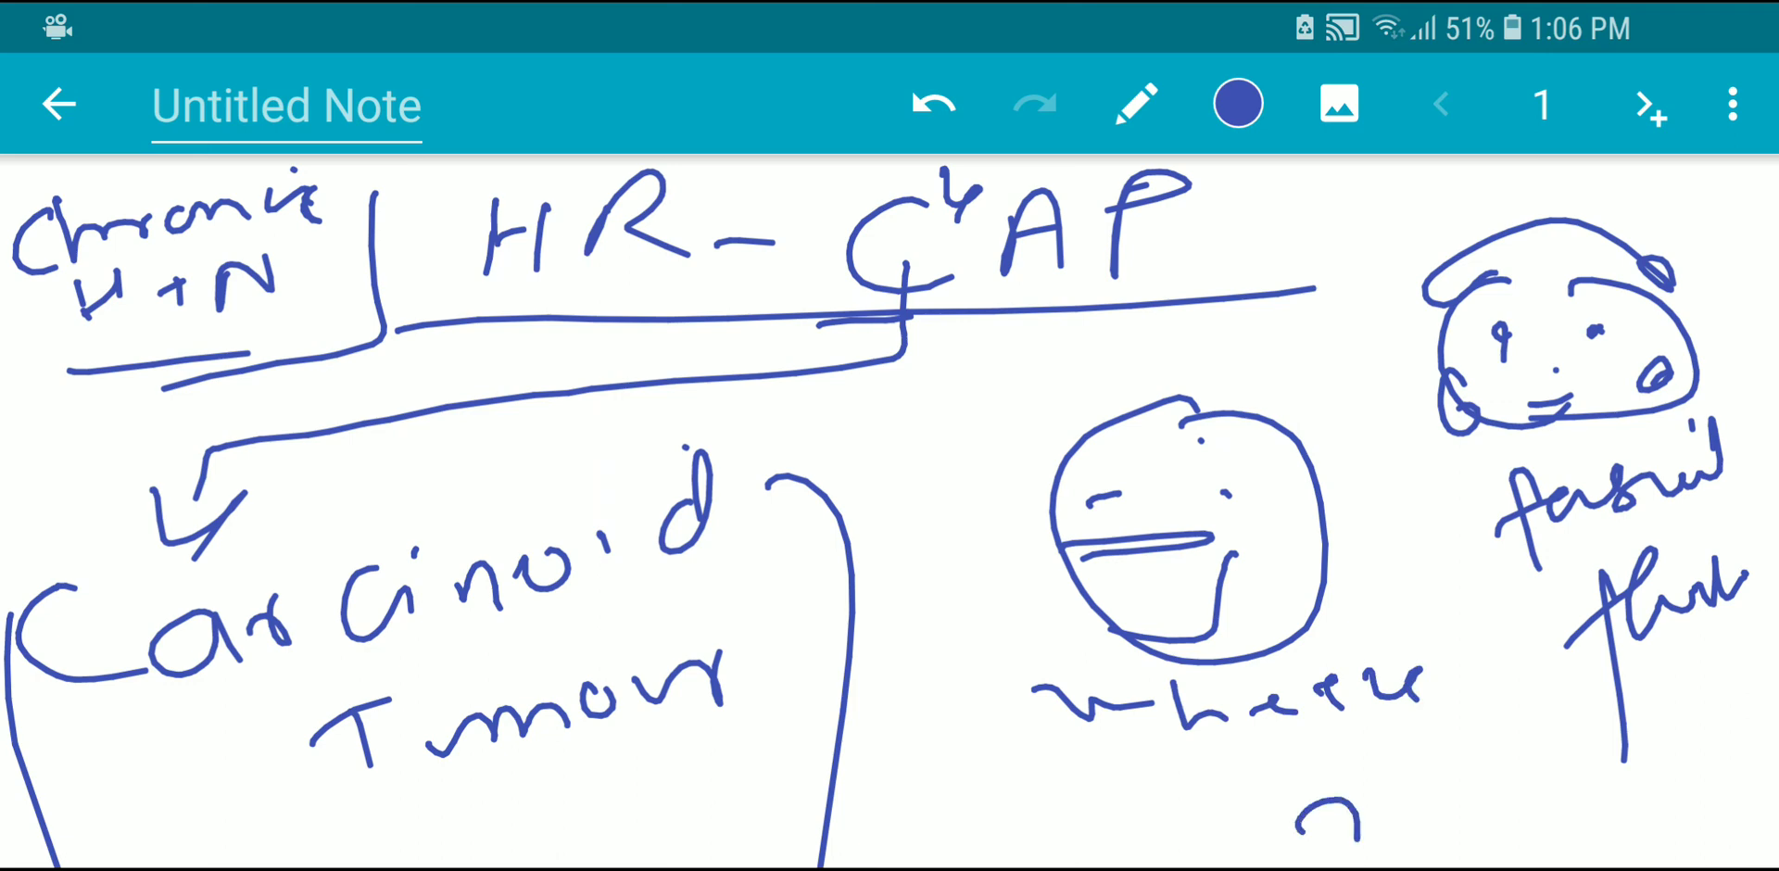
left_click_drag(1305, 817, 1646, 793)
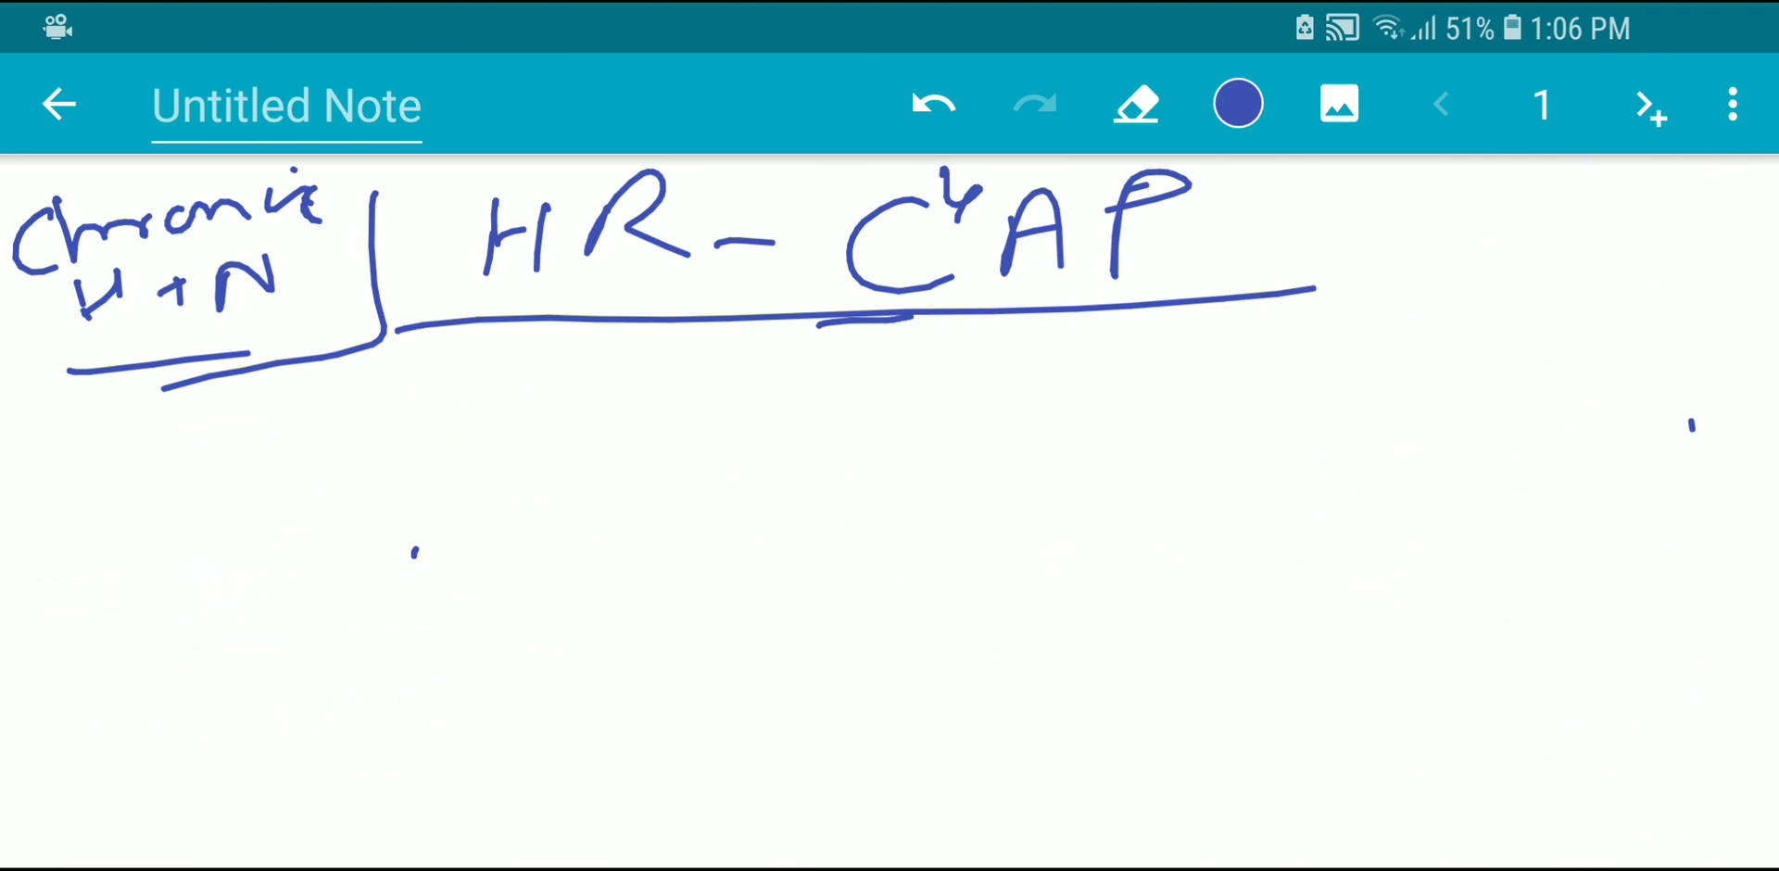
- Draw a branch from A for Autoimmune disease, framed with rash, arthralgia and mouth ulcers
left_click(1136, 102)
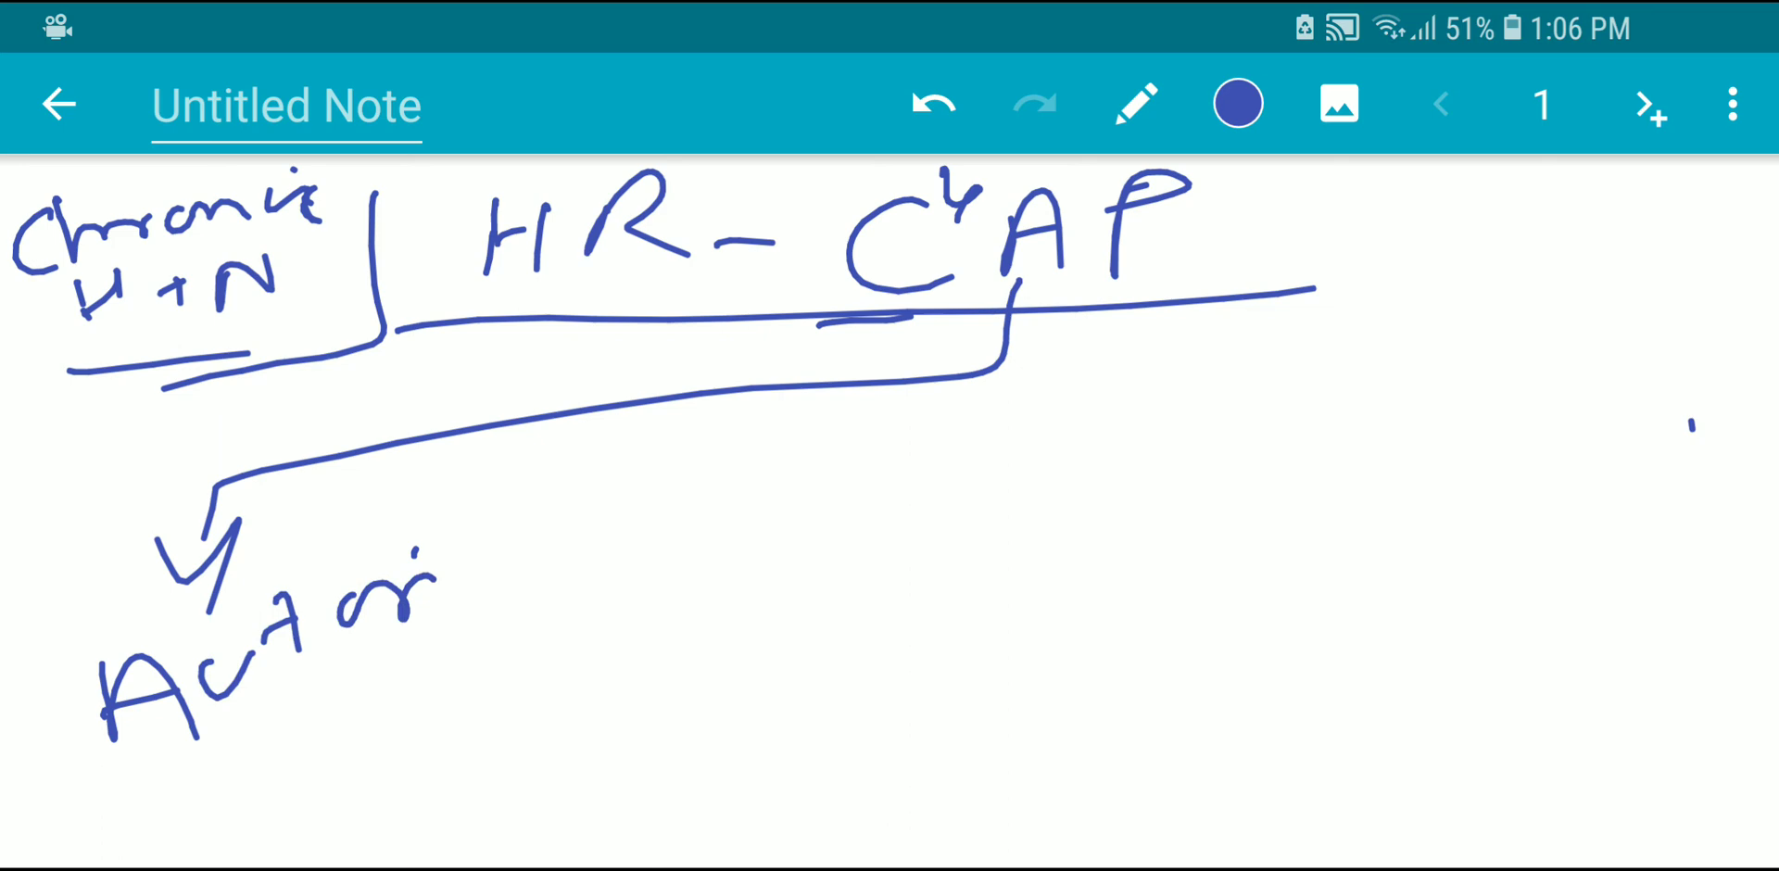
left_click_drag(431, 589, 600, 534)
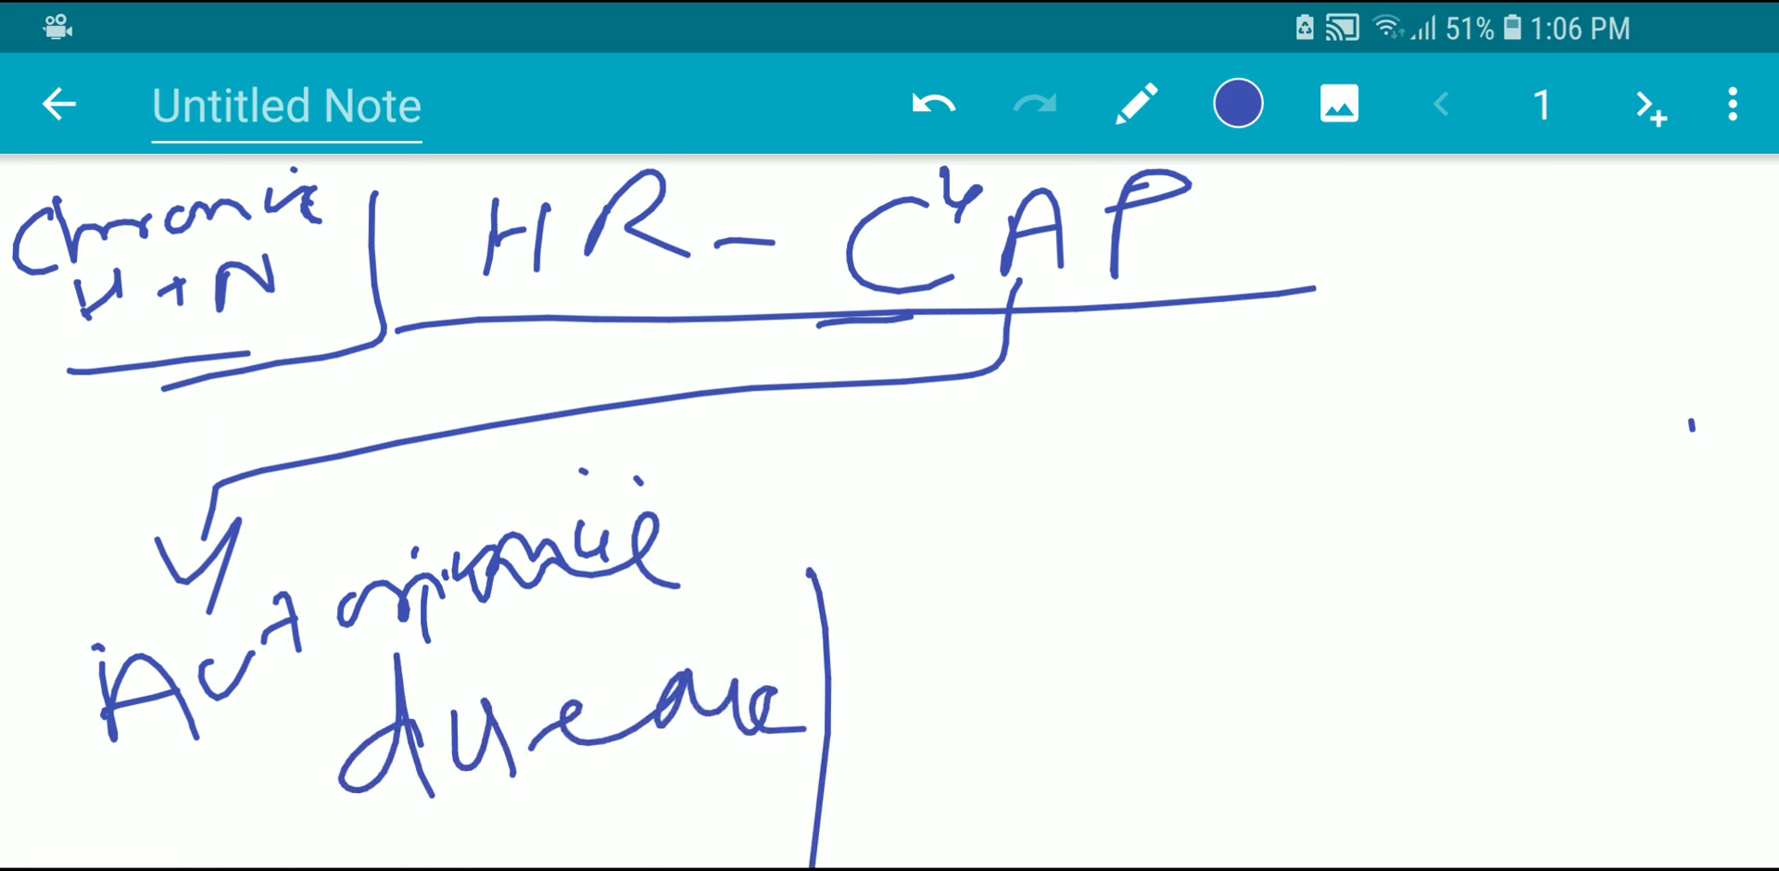
left_click_drag(85, 635, 85, 861)
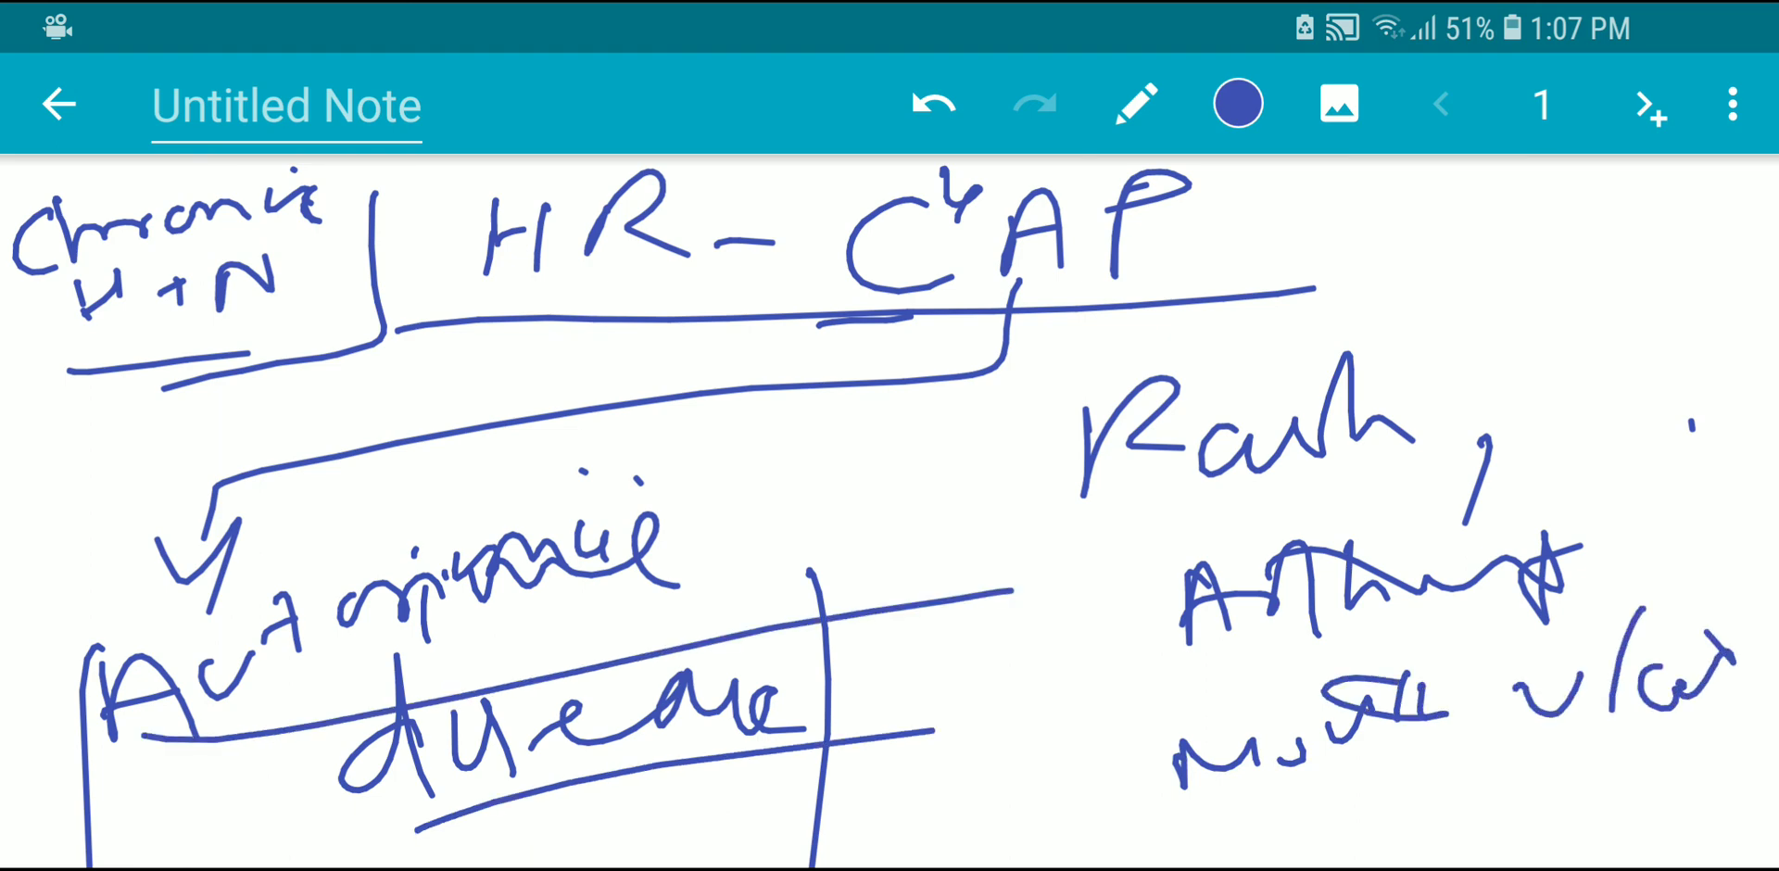
- Erase the autoimmune branch and return to the pen settings
left_click(1138, 102)
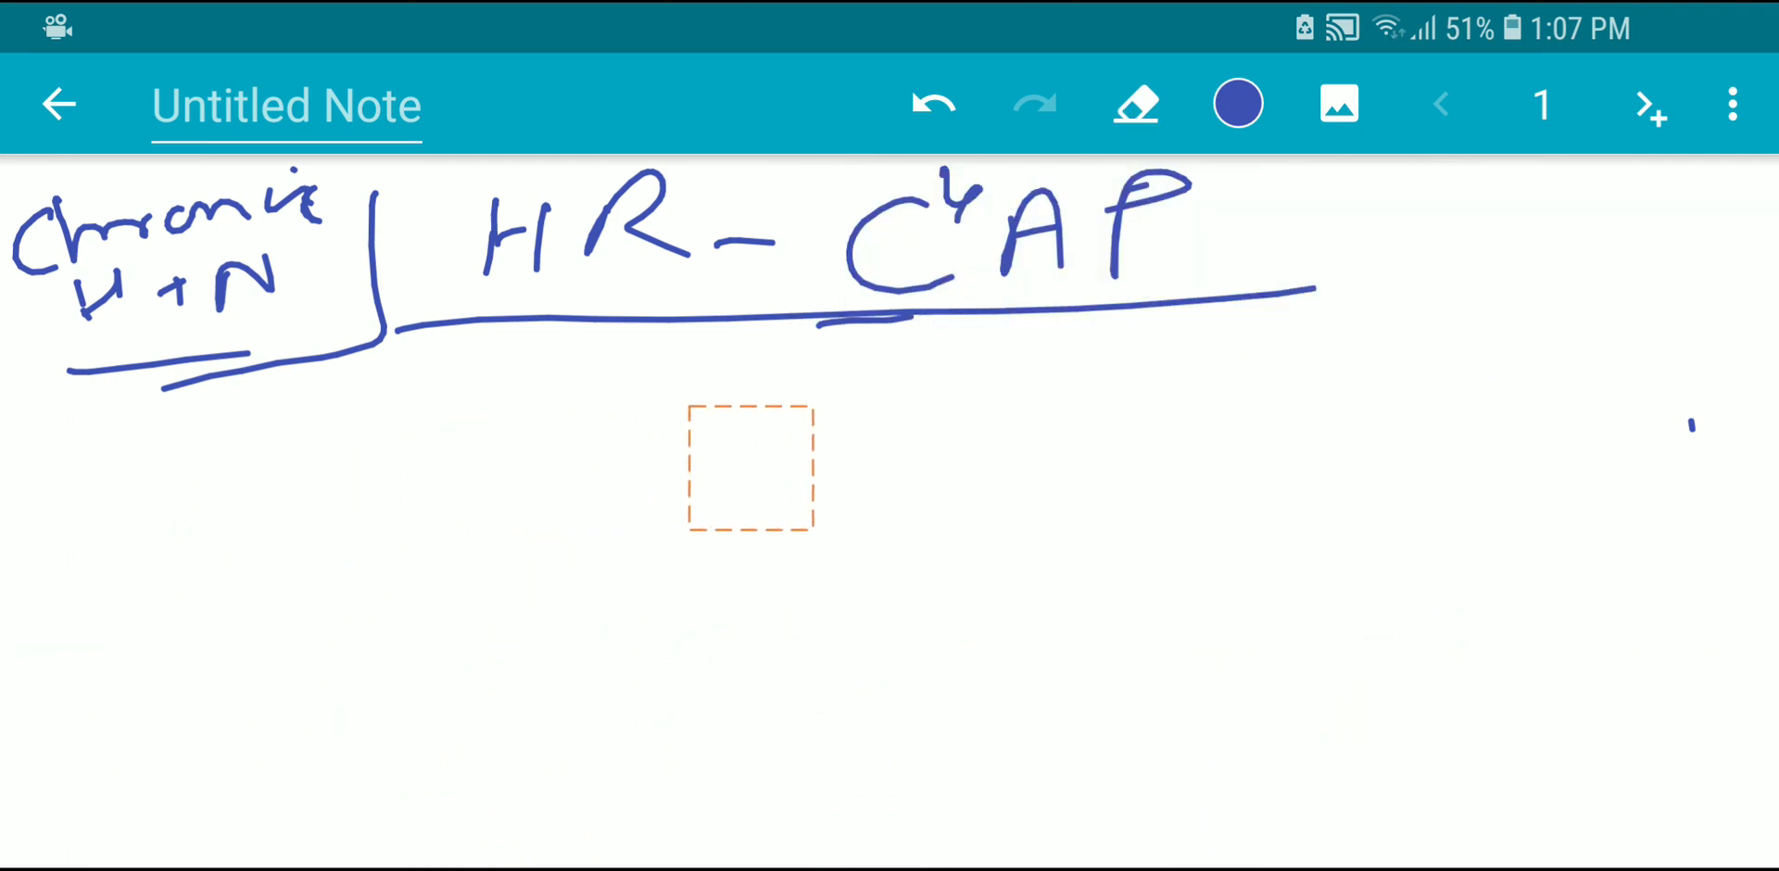
left_click(1134, 102)
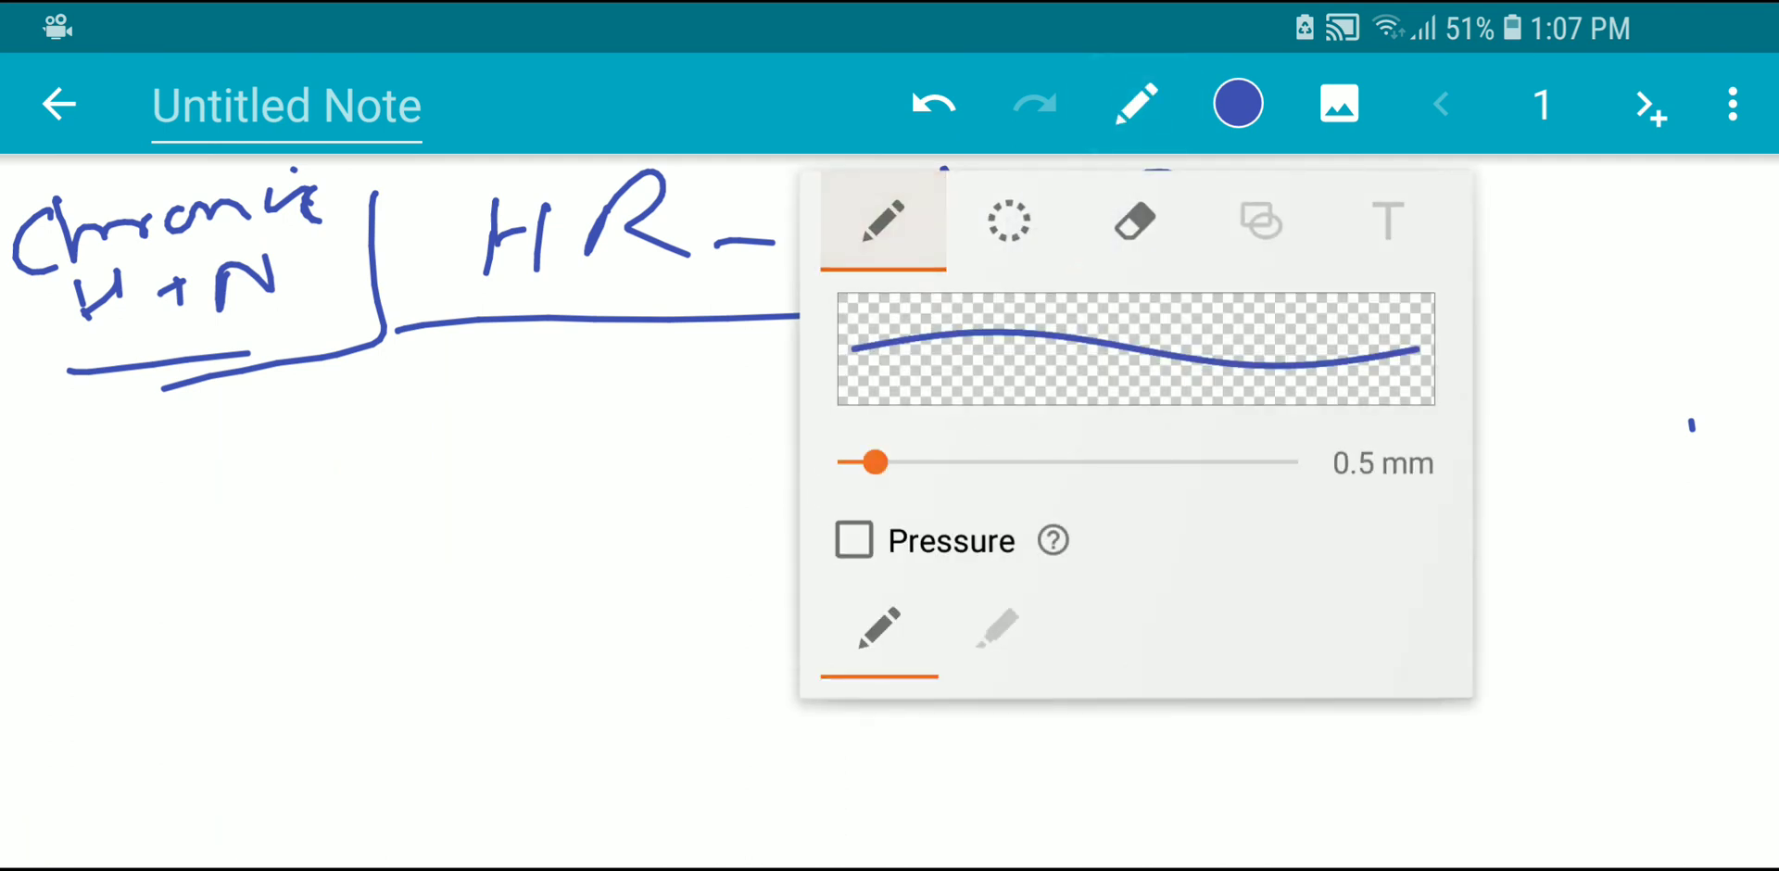